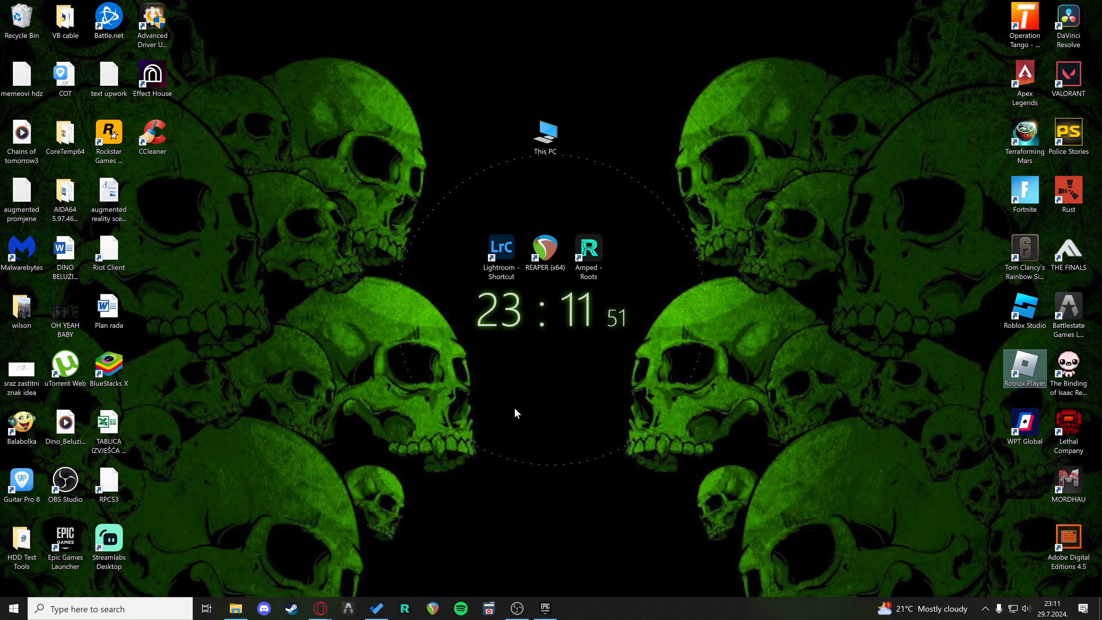
mouse_move(769, 421)
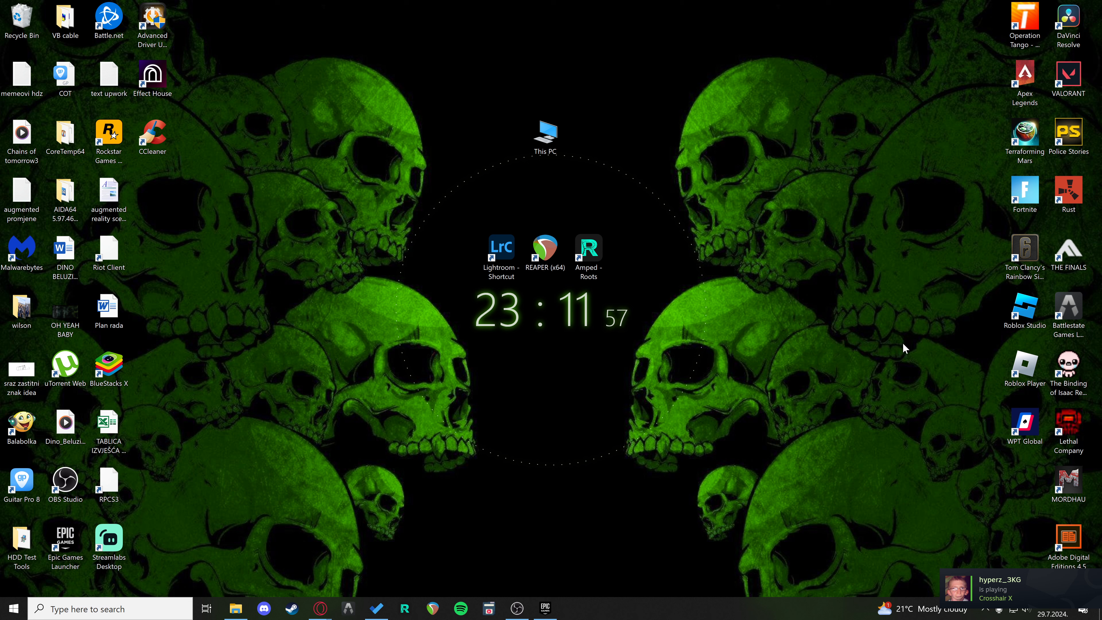
mouse_move(993, 363)
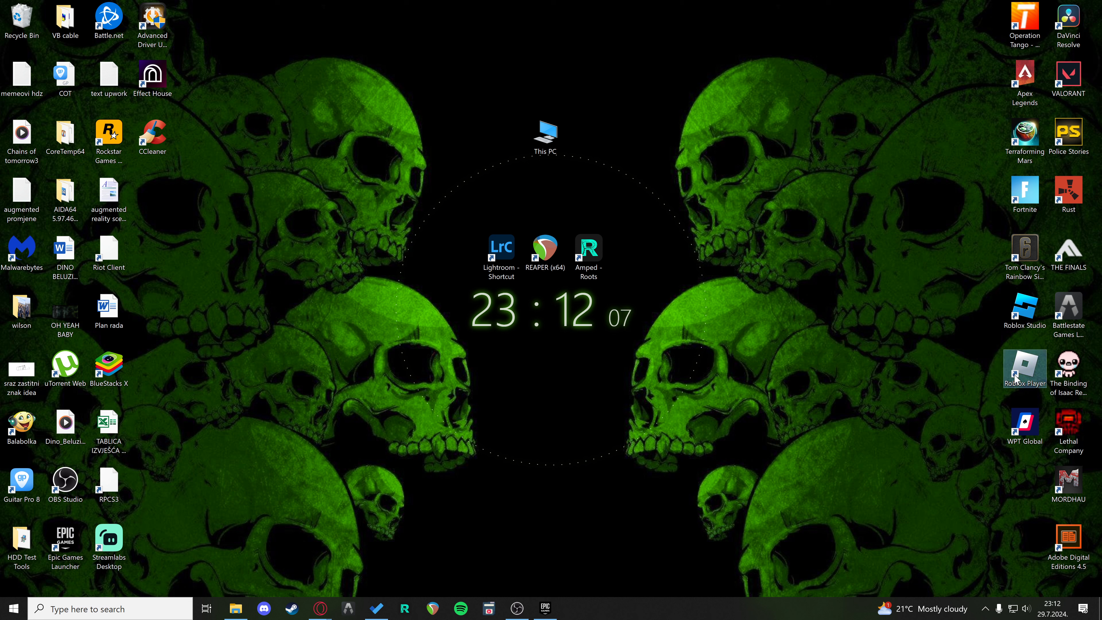
Step: Bring up the context menu on the Roblox Player desktop shortcut
right_click(1024, 369)
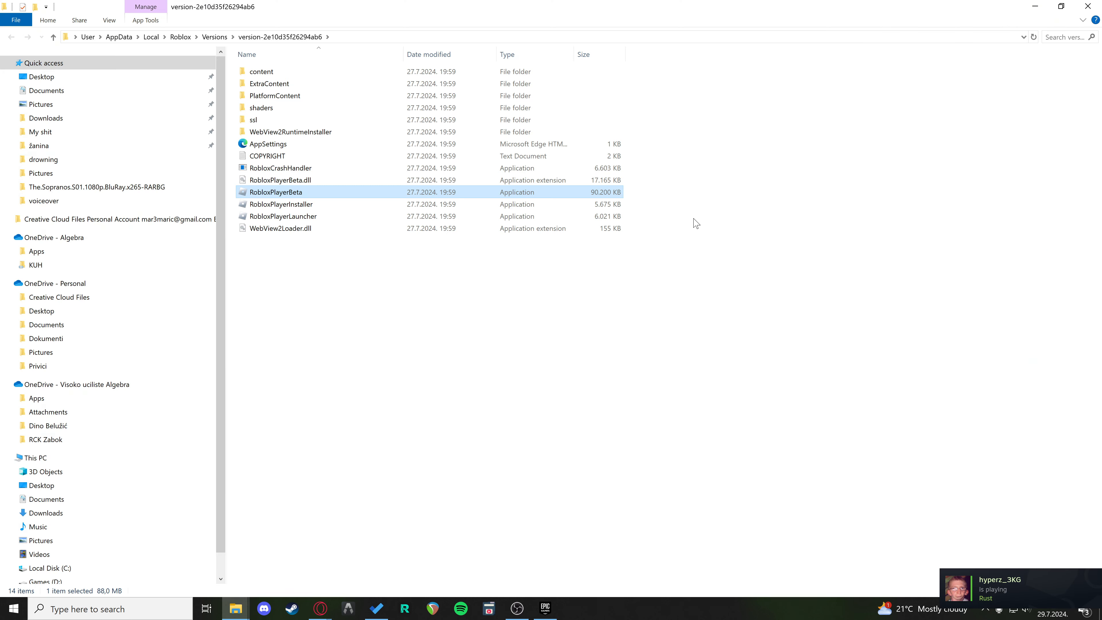
Step: Navigate content > textures > Cursors > KeyboardMouse and deselect the three cursor images
click(261, 71)
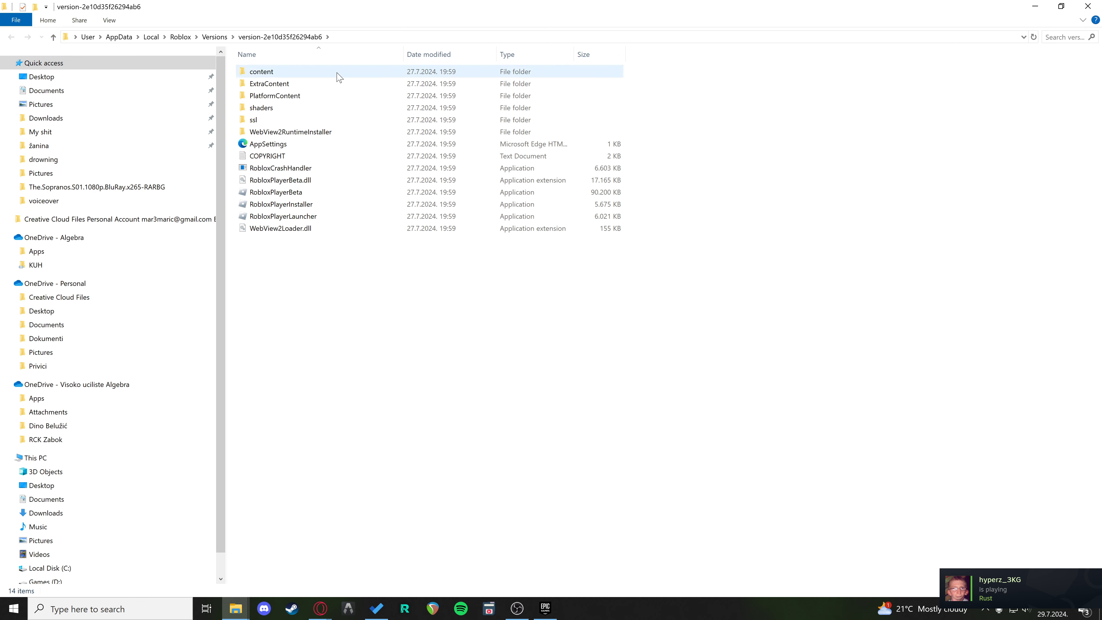
double_click(261, 71)
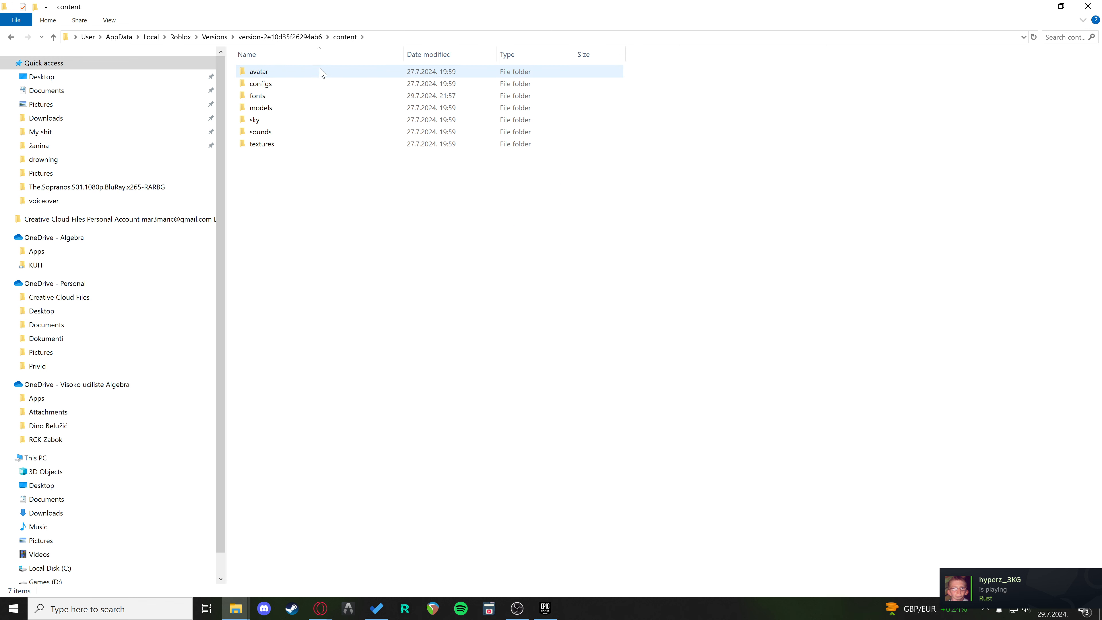
double_click(261, 144)
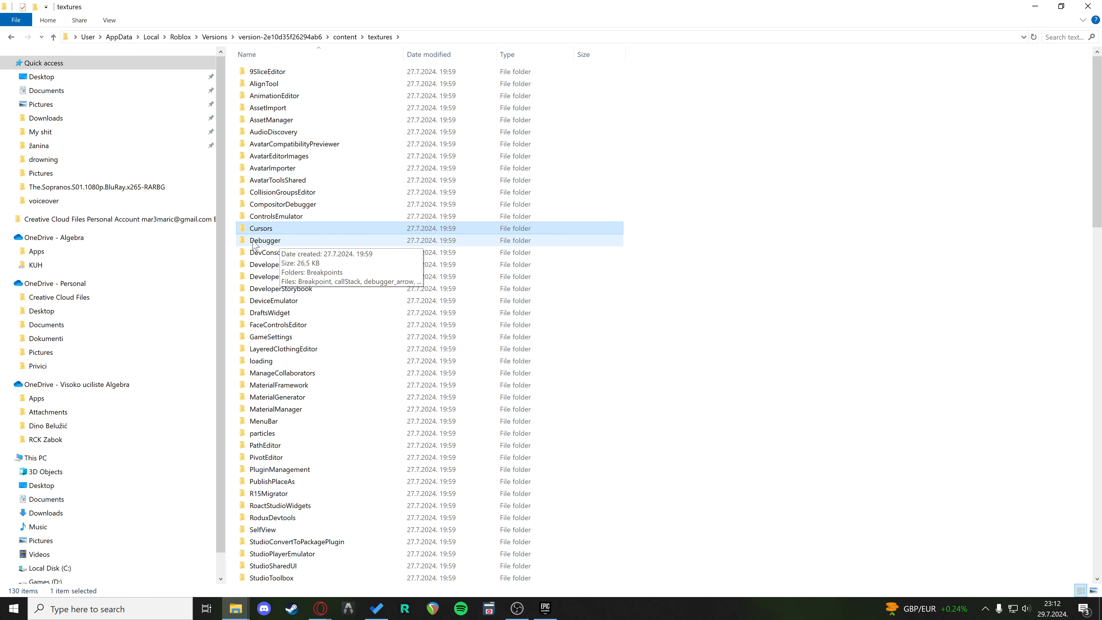
double_click(261, 228)
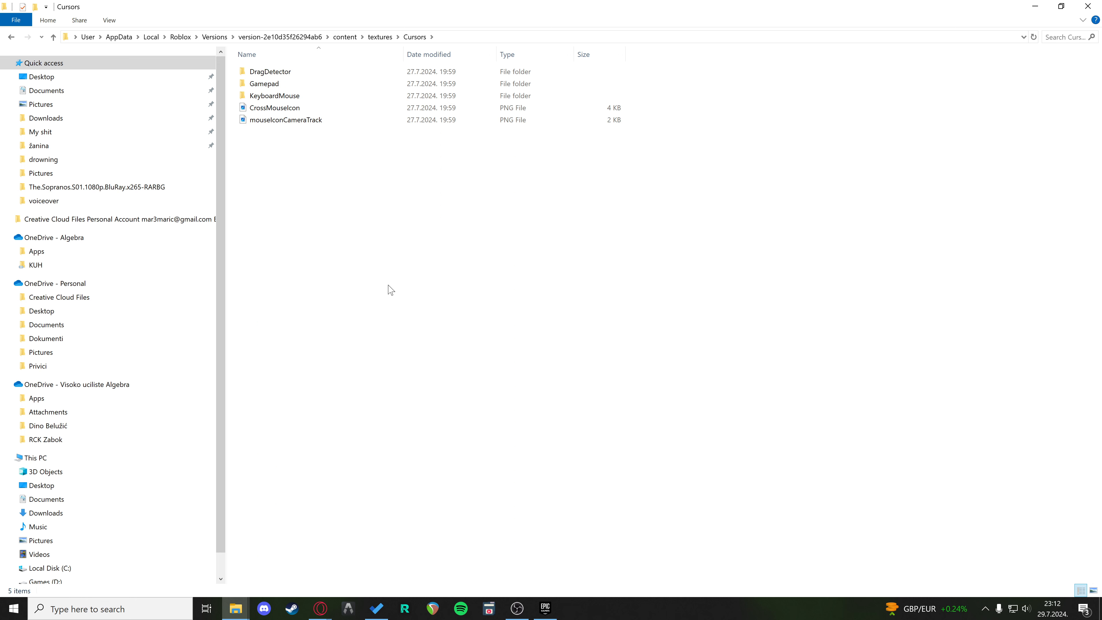
mouse_move(274, 95)
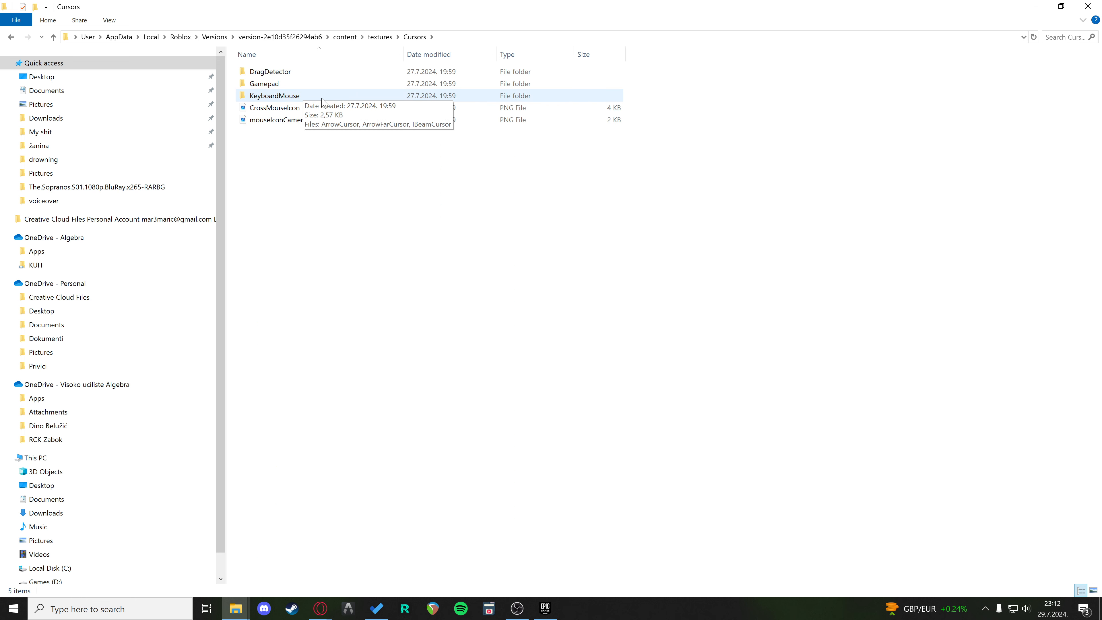
double_click(275, 96)
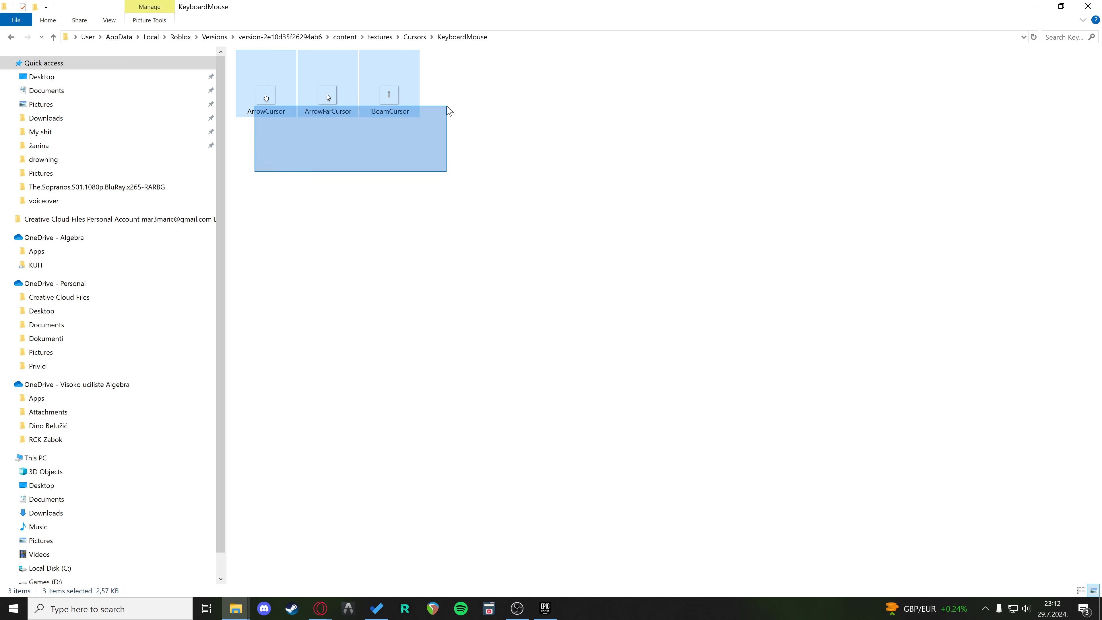
click(373, 191)
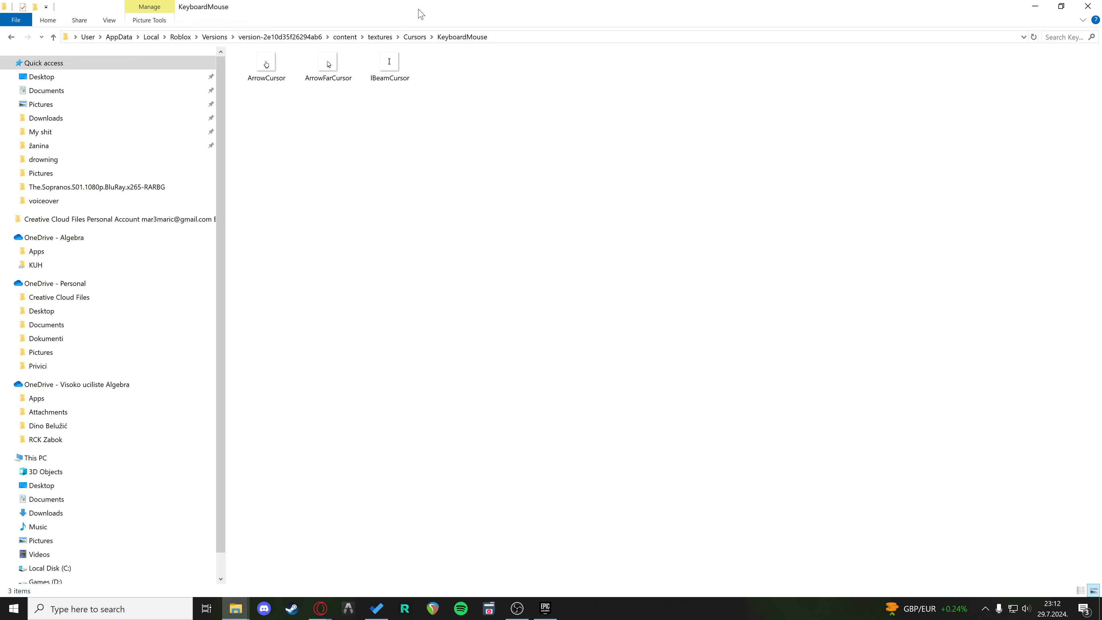
mouse_move(376, 153)
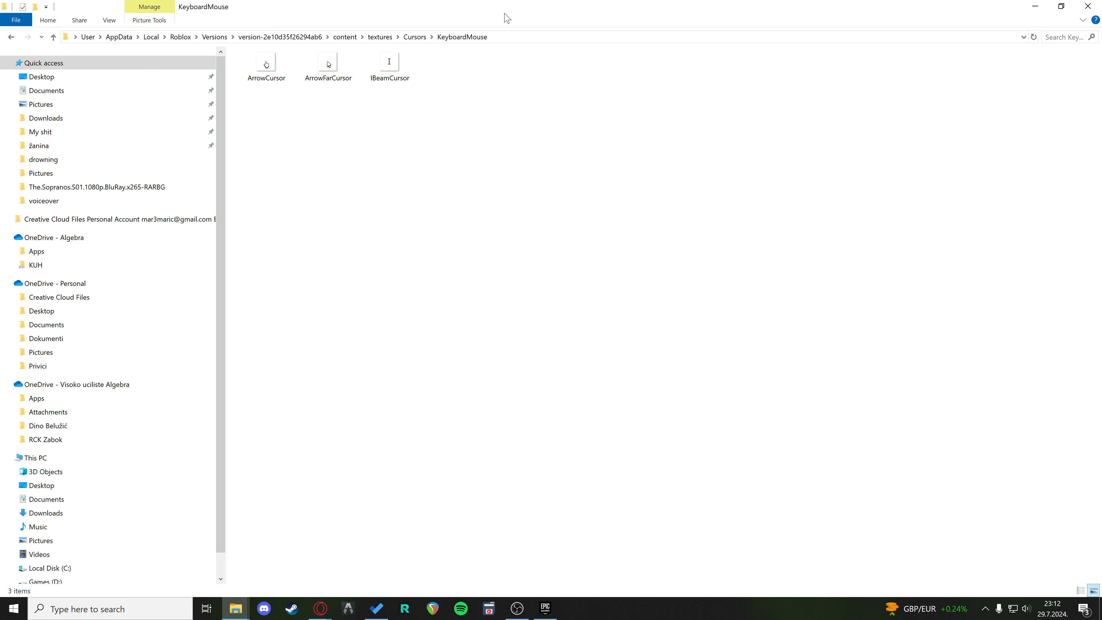
mouse_move(538, 15)
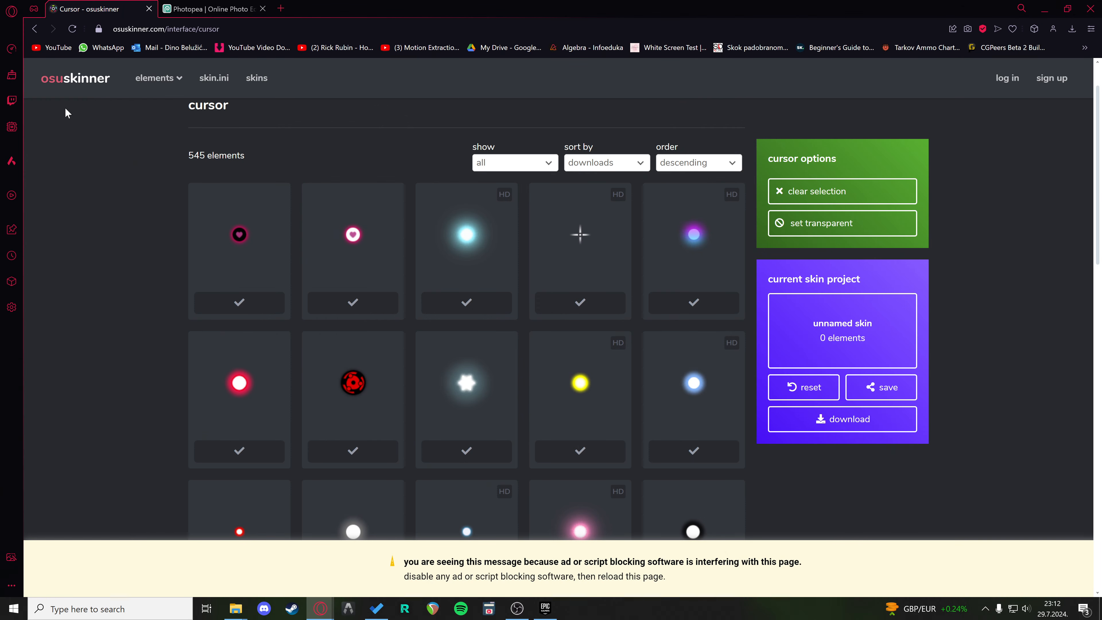
mouse_move(548, 98)
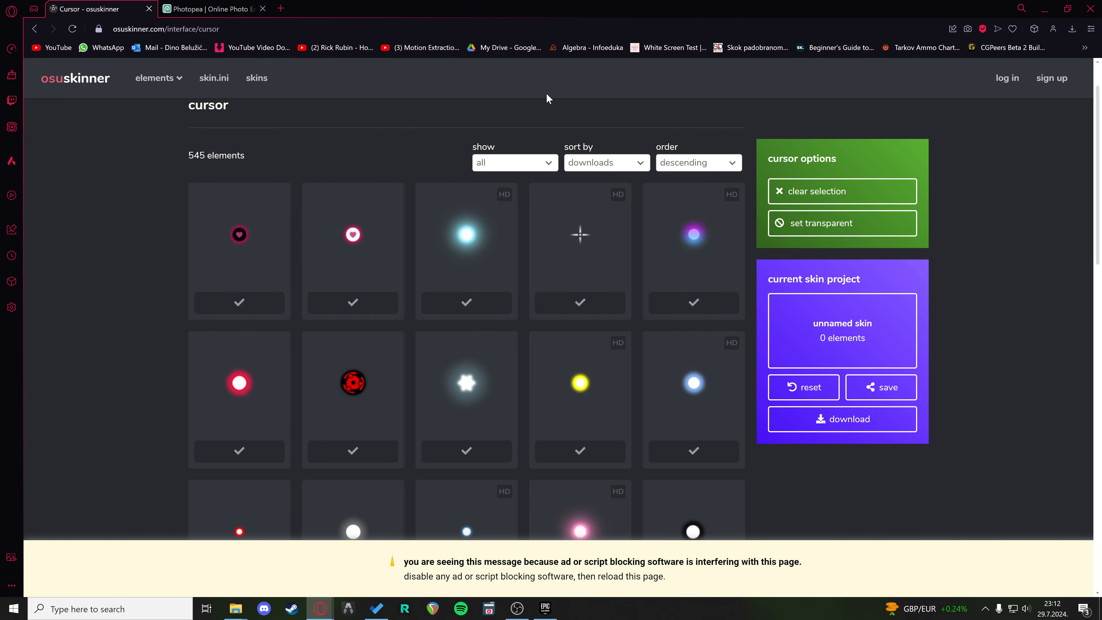
mouse_move(128, 122)
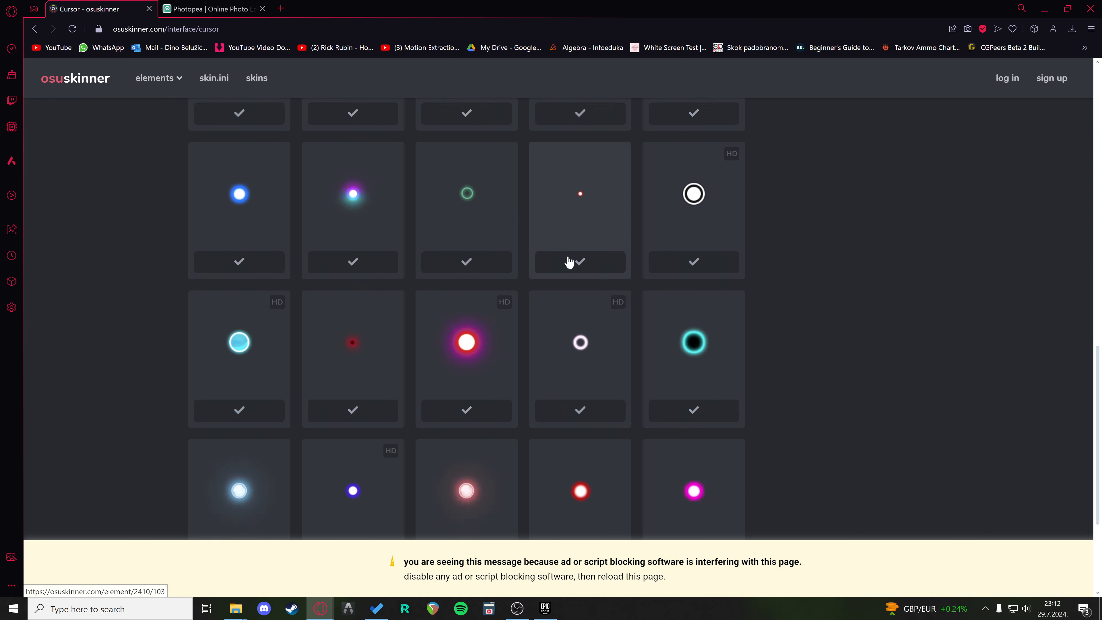
Step: Add the crosshair cursor to the skin project and return to the interface overview
scroll(down, 3)
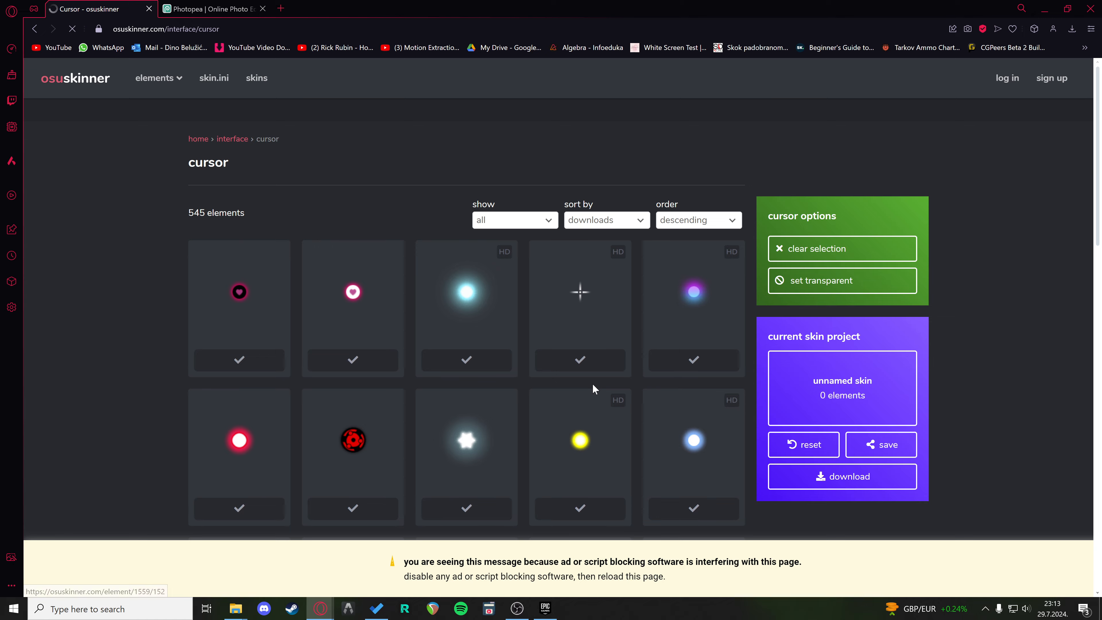
scroll(down, 3)
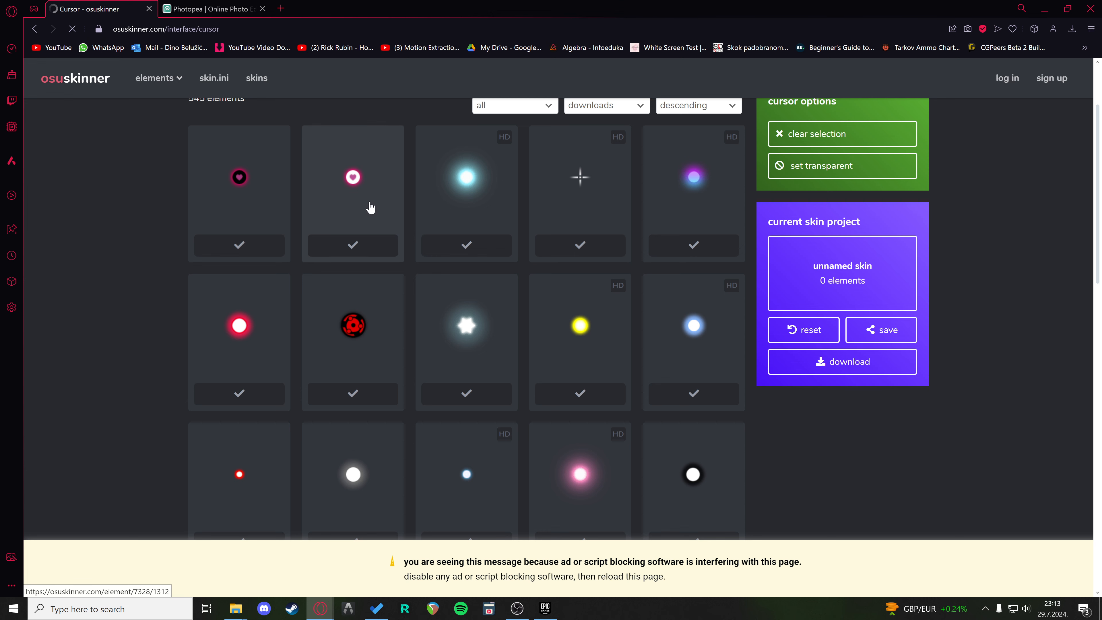
click(72, 29)
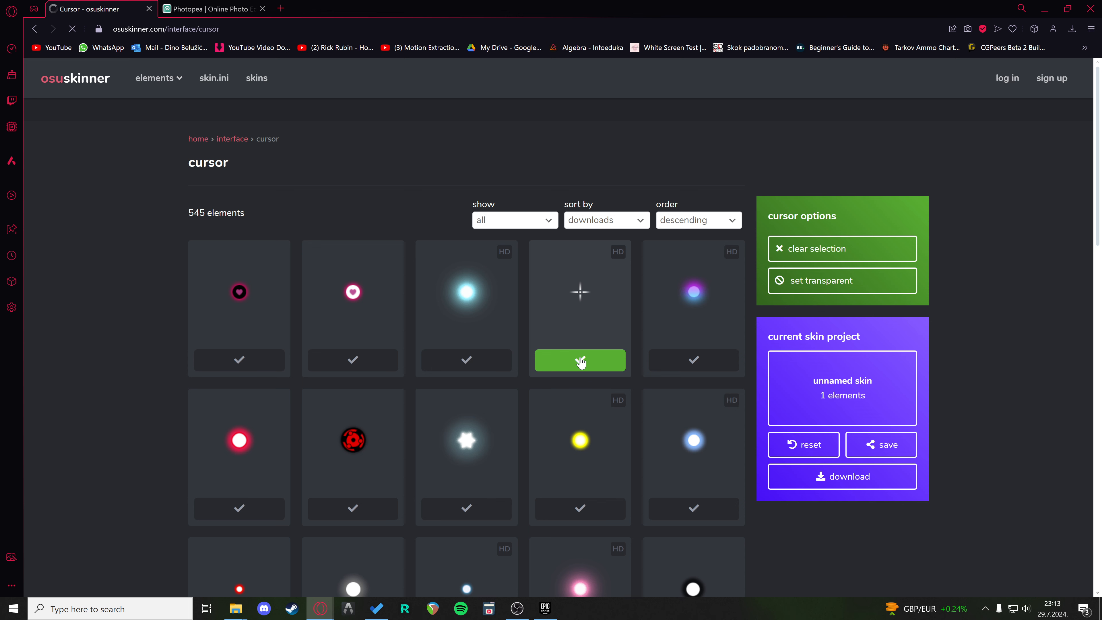
click(232, 138)
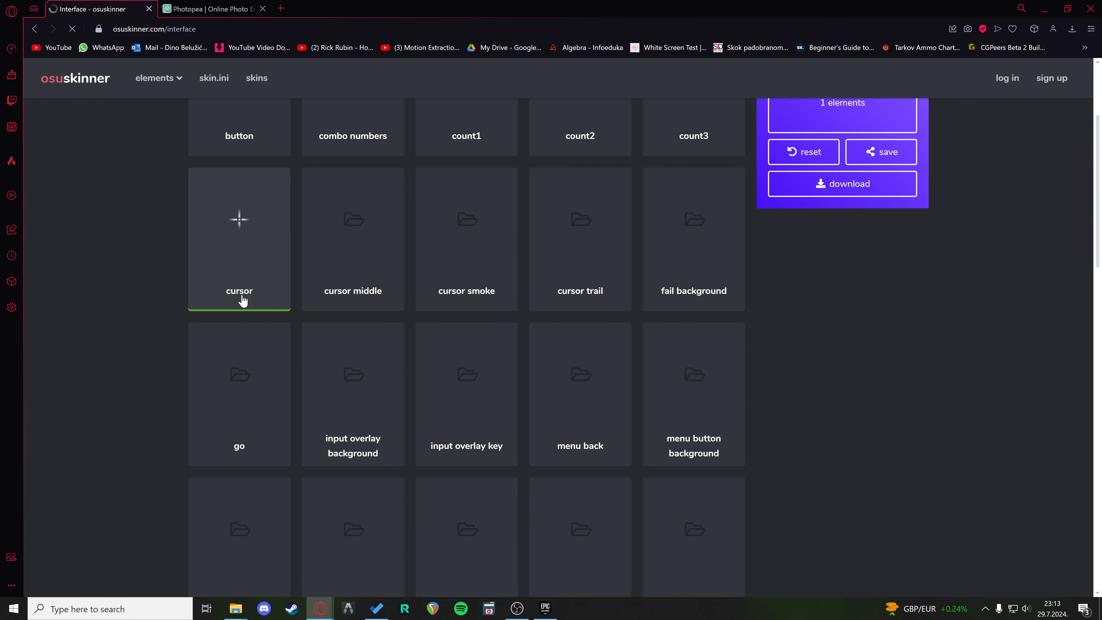
scroll(down, 3)
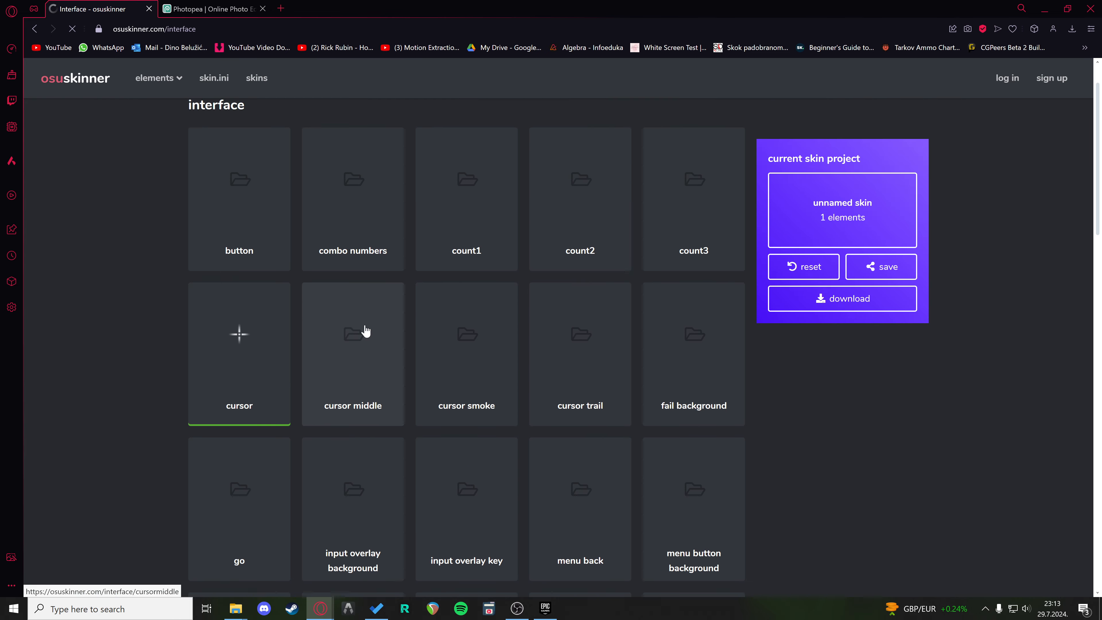
mouse_move(881, 224)
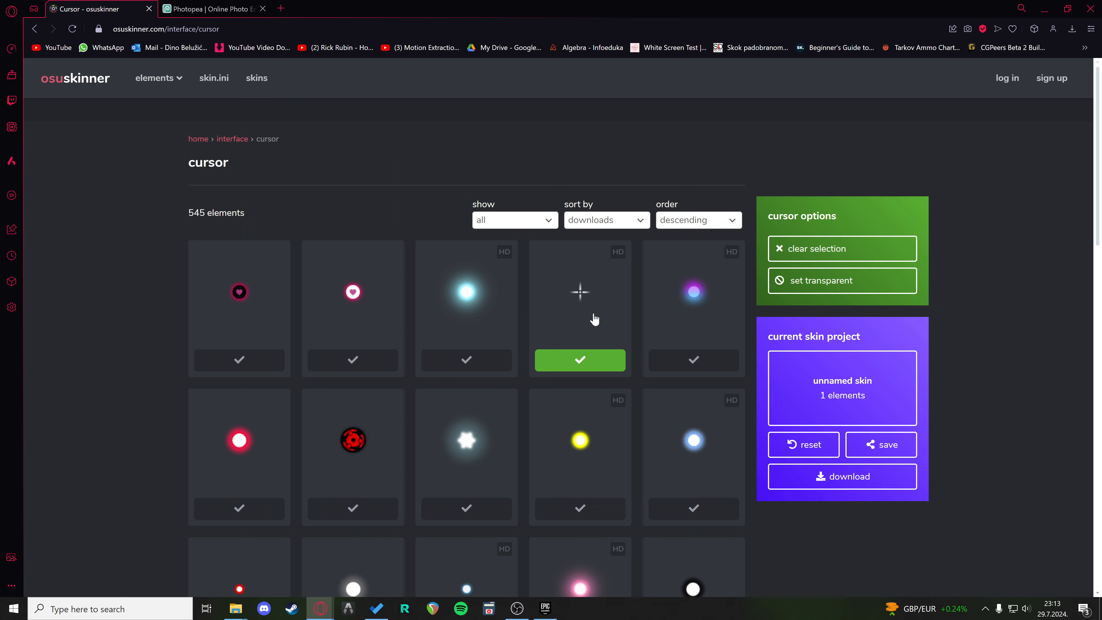
Step: Download the skin project as Unnamed Skin.osk and check the completed download
click(841, 477)
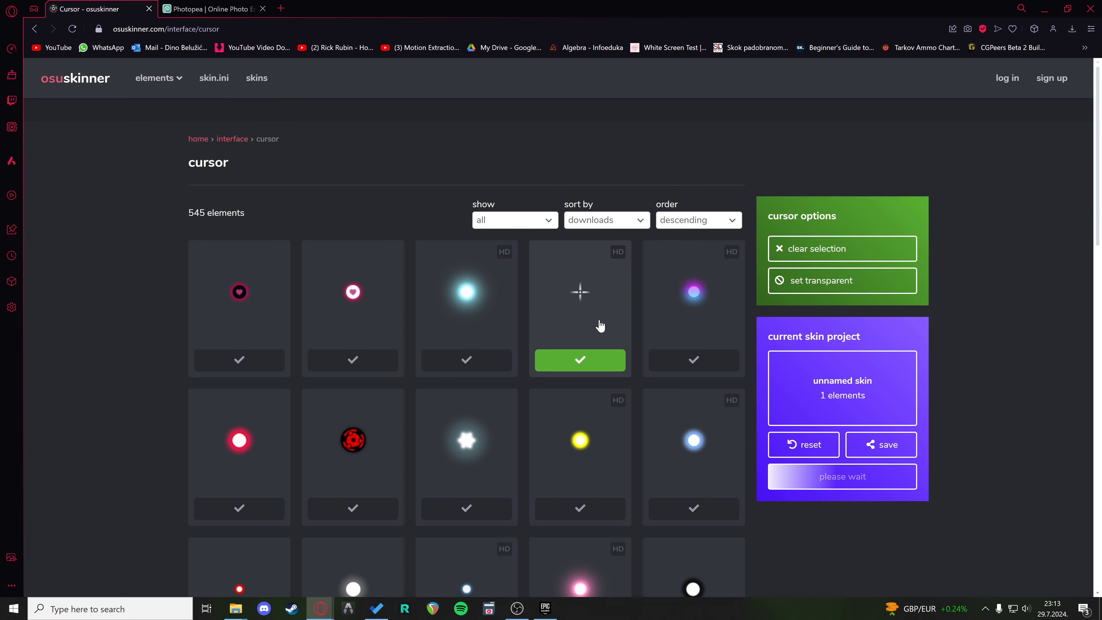
click(841, 475)
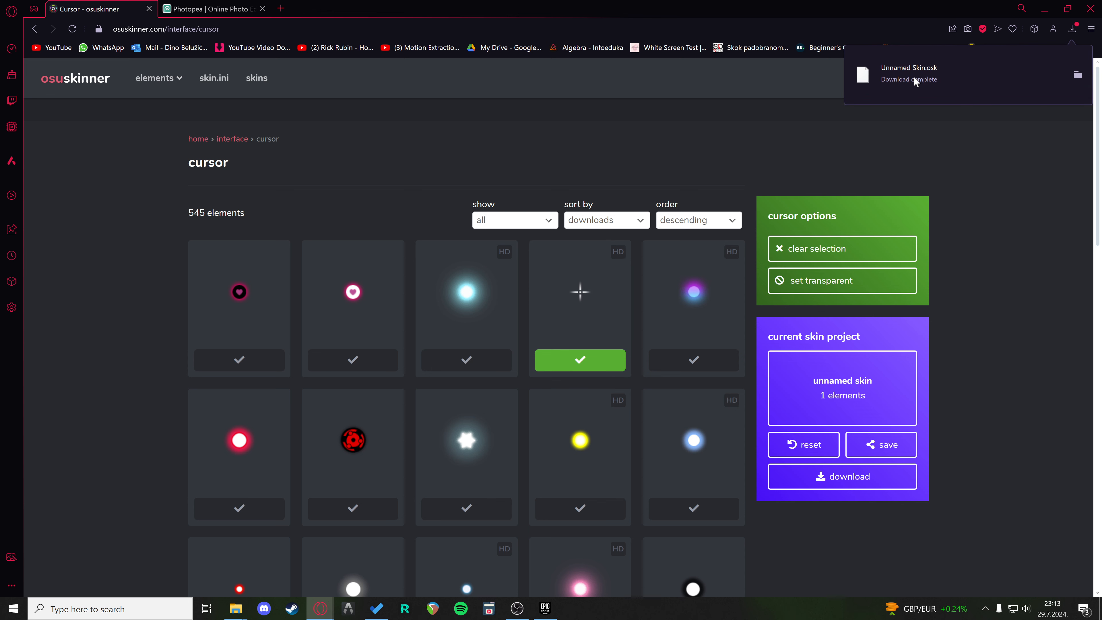
mouse_move(887, 250)
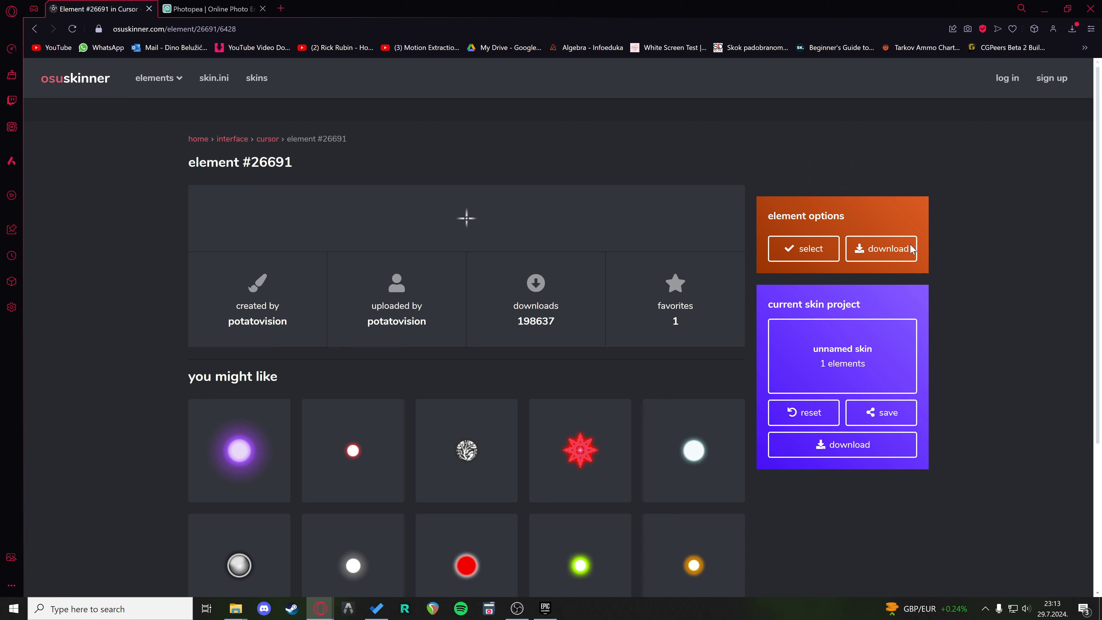
mouse_move(235, 607)
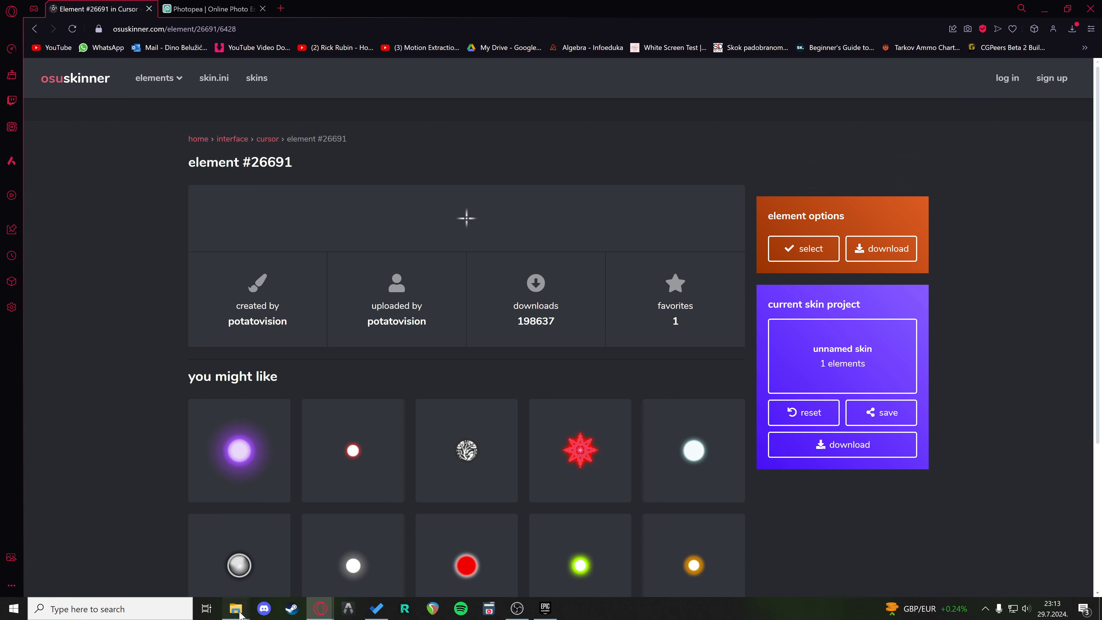
Step: Launch a new File Explorer window from the taskbar and go to Downloads
click(236, 608)
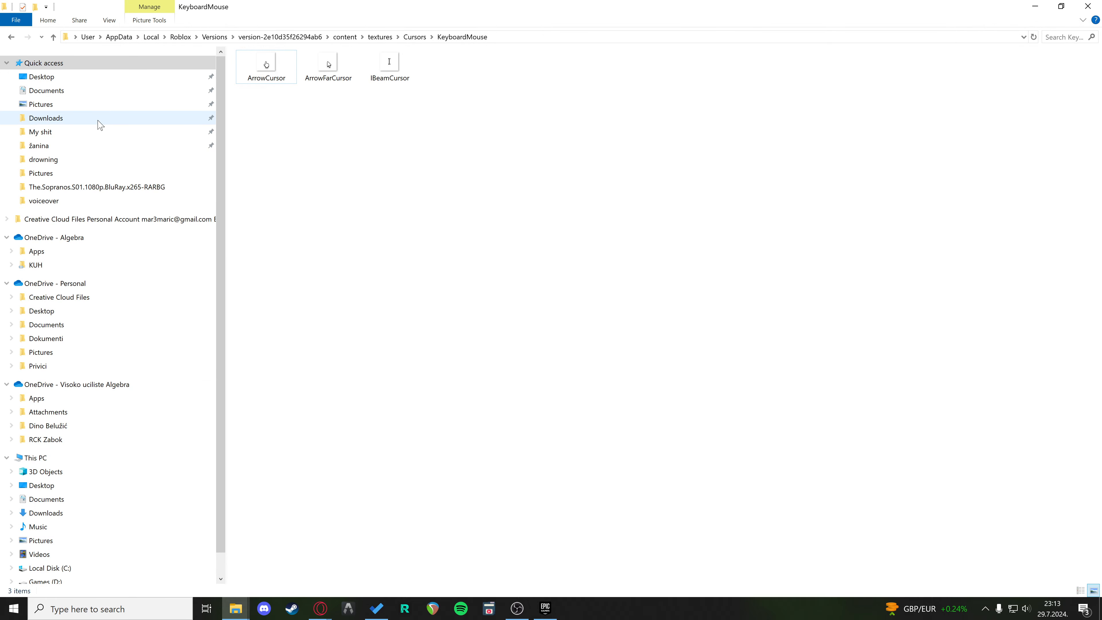
mouse_move(673, 230)
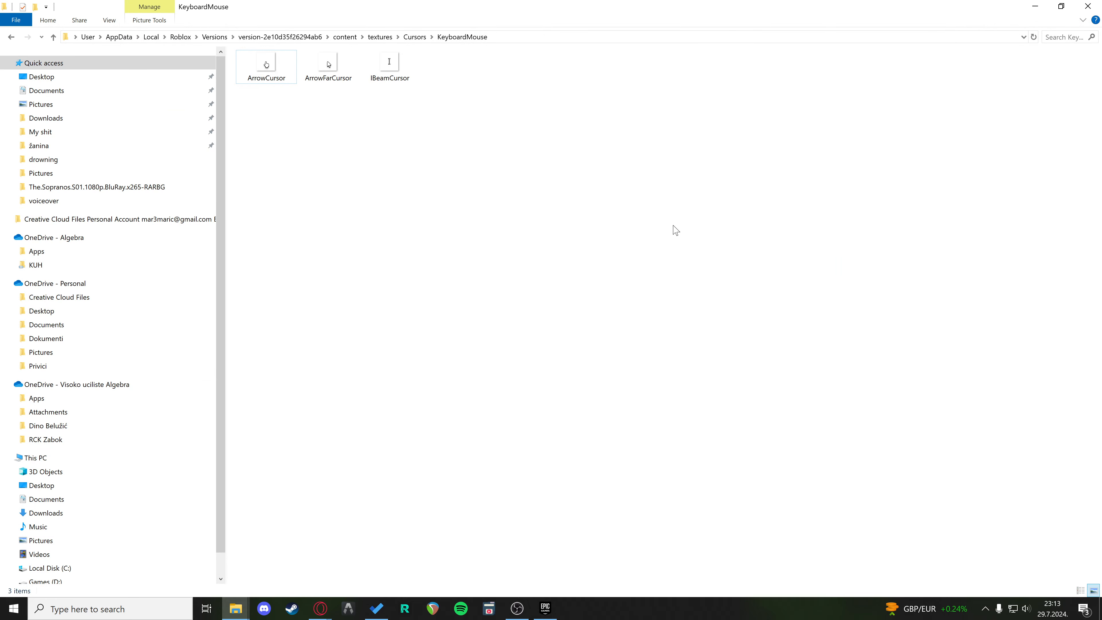
right_click(235, 608)
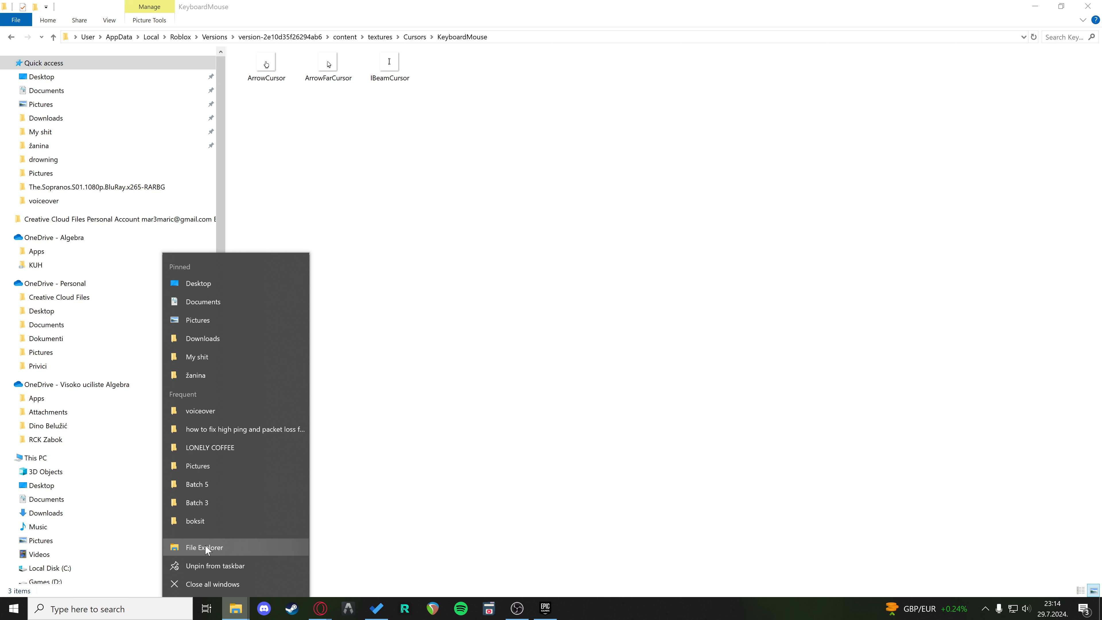
mouse_move(234, 551)
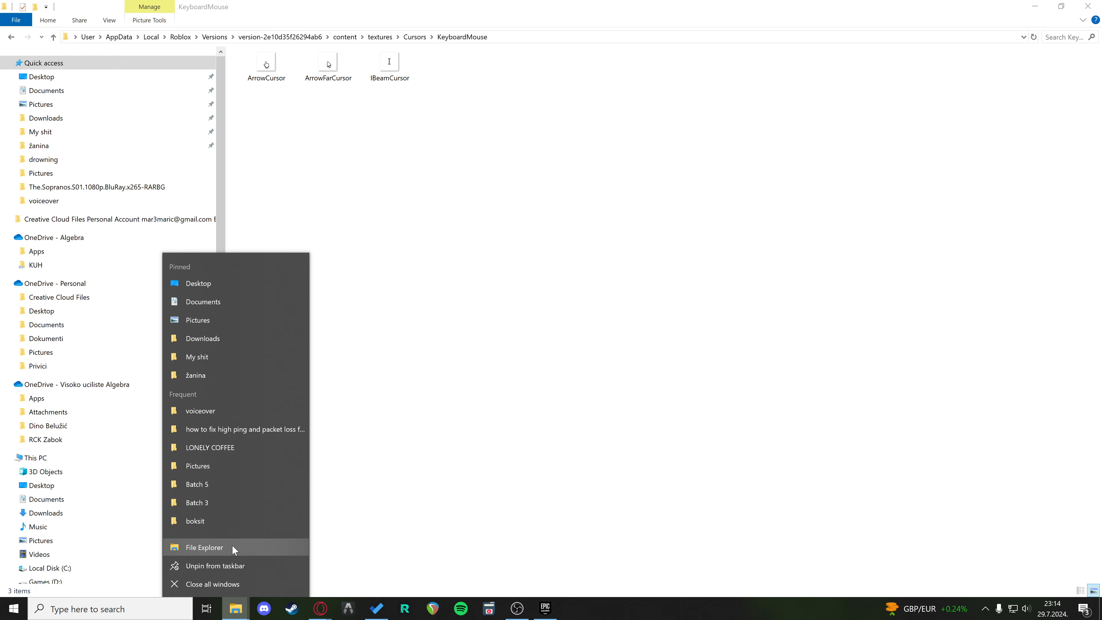
click(203, 547)
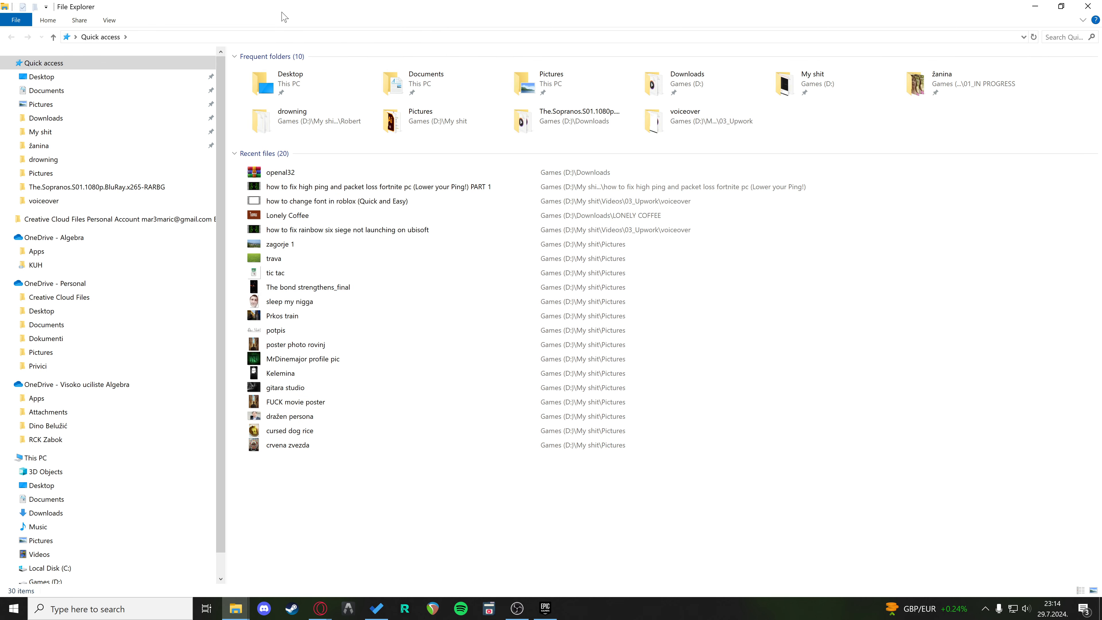
click(46, 118)
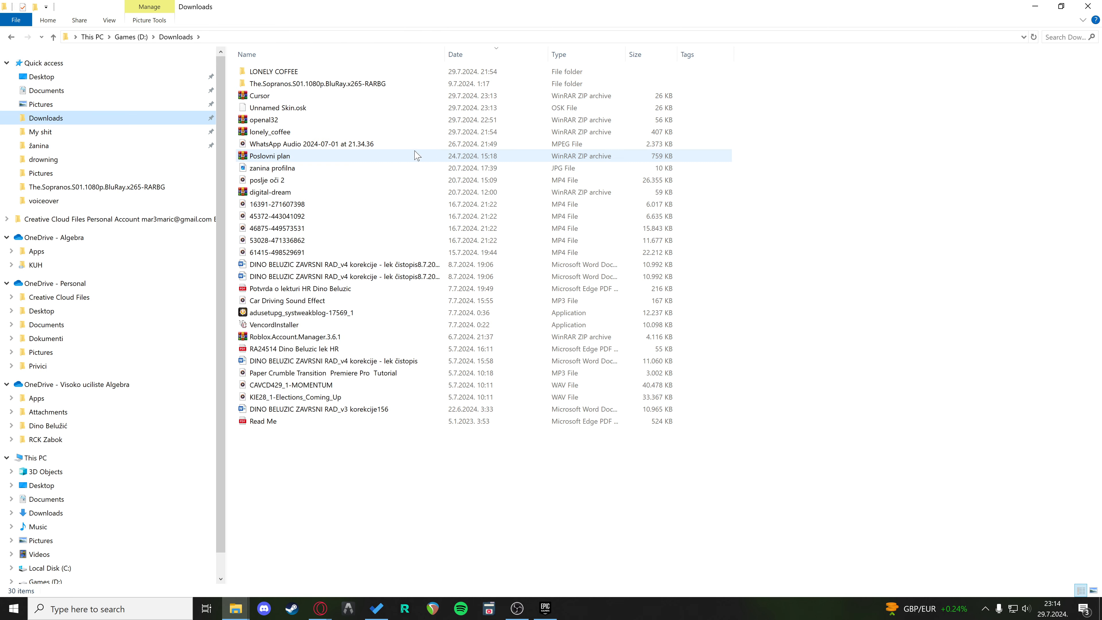
double_click(258, 96)
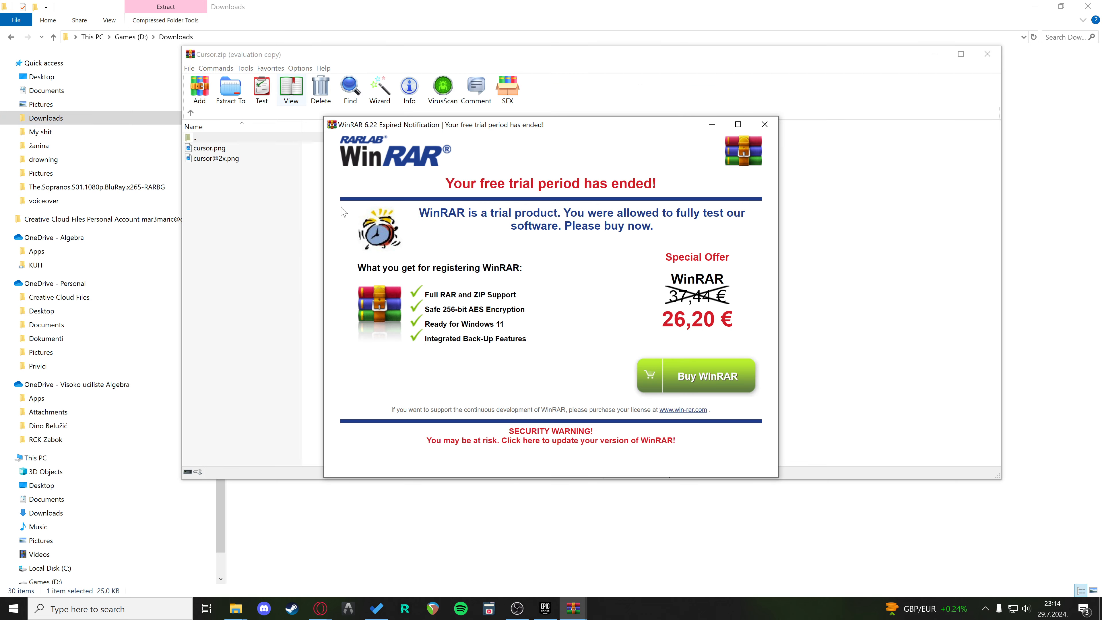
click(764, 124)
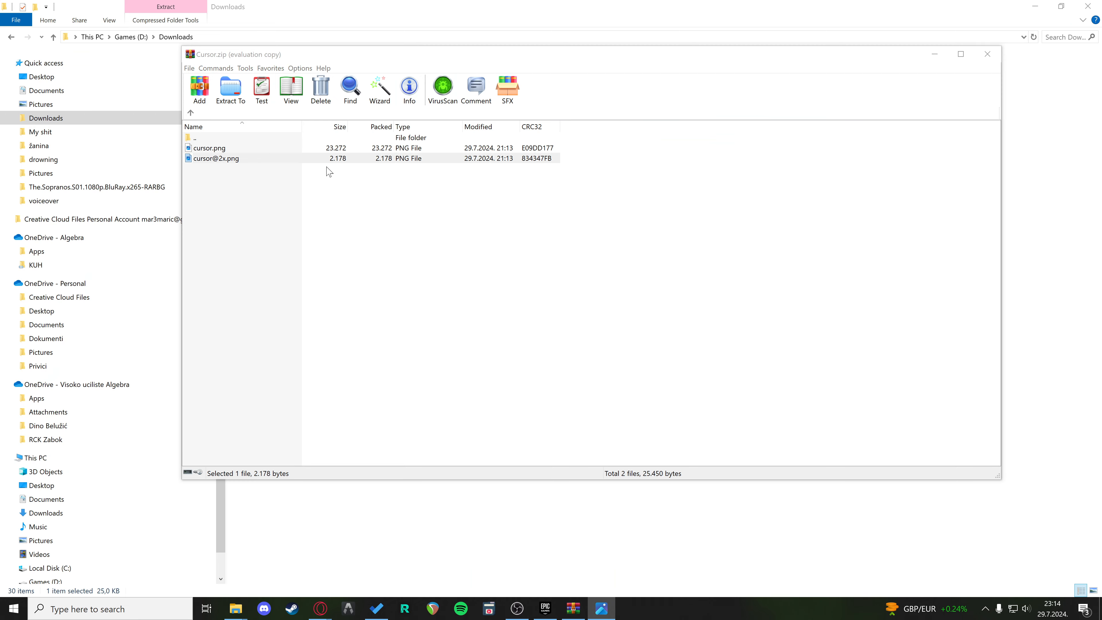
click(216, 158)
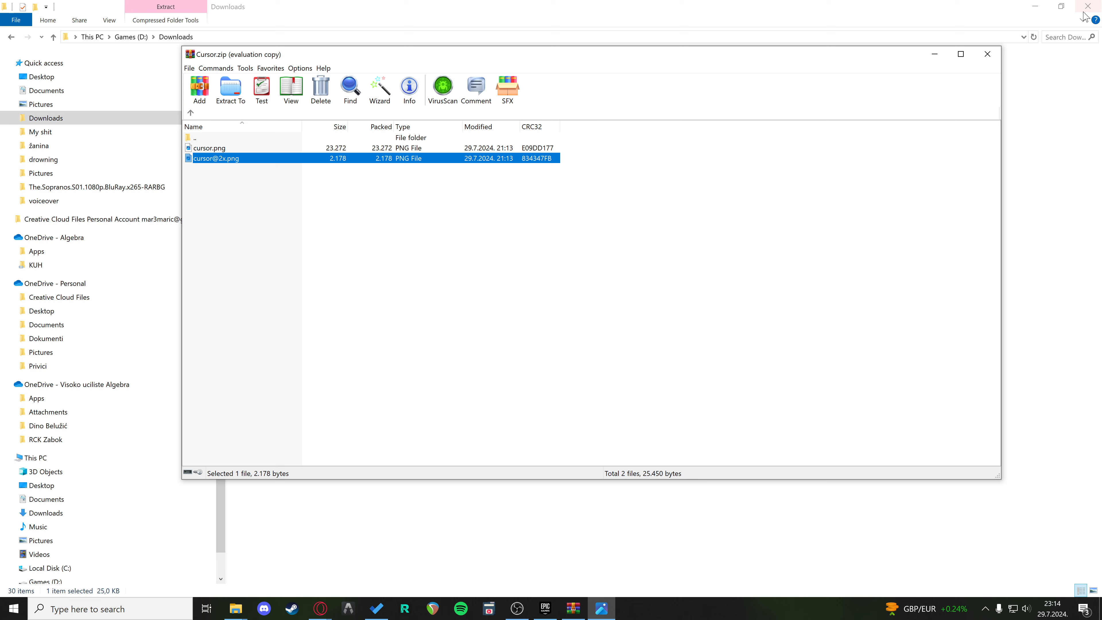
click(986, 54)
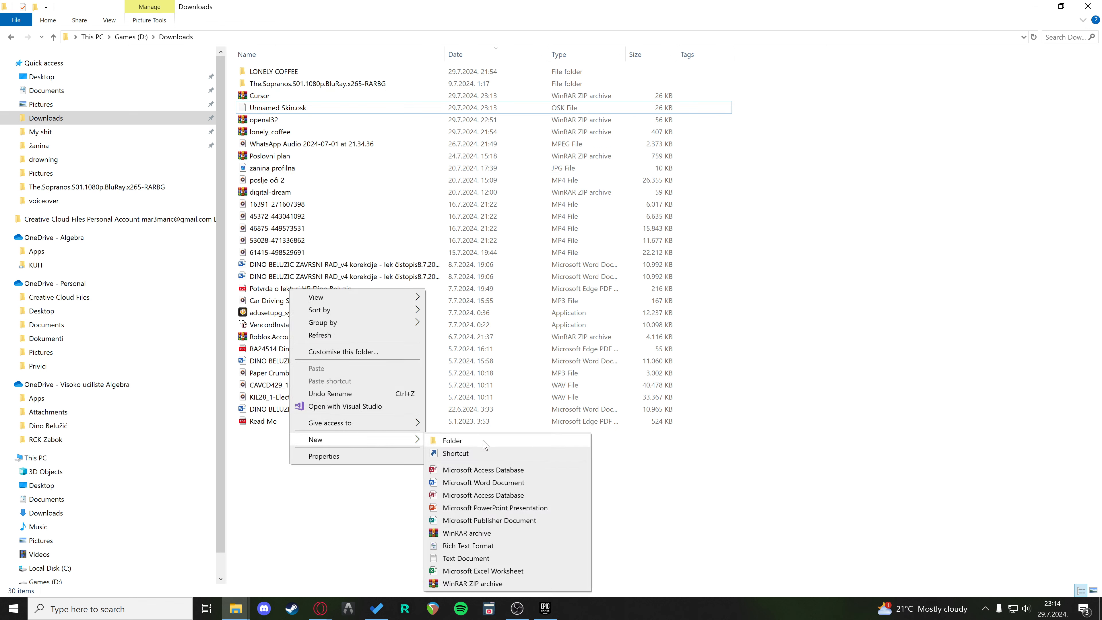
Step: Create the curosor folder in Downloads and extract the Cursor archive's images into it
click(452, 441)
text(curosor)
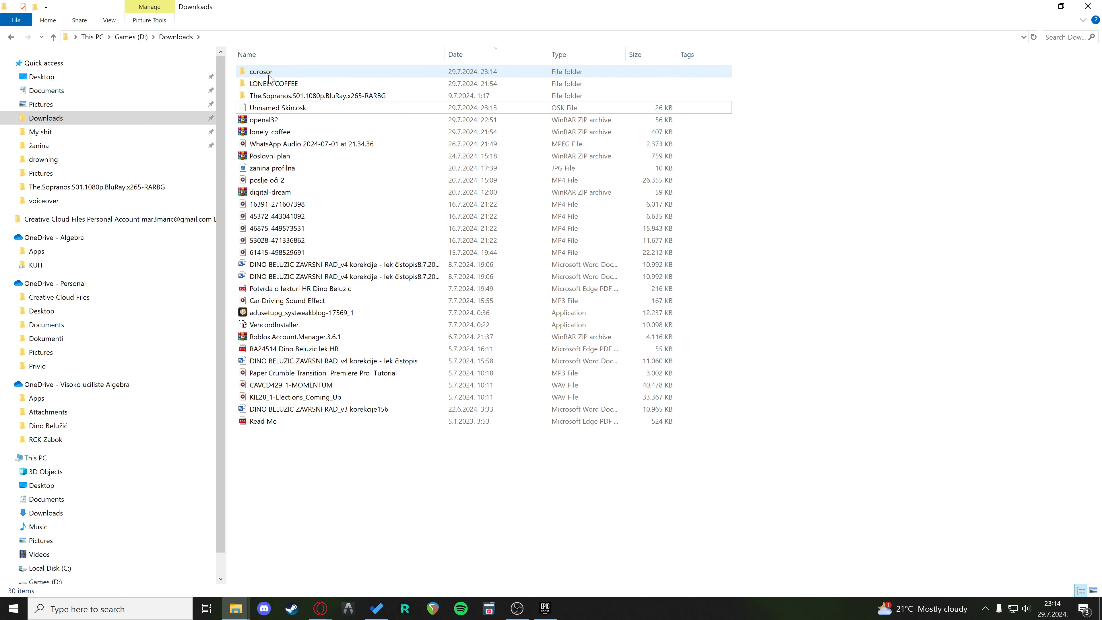
double_click(261, 71)
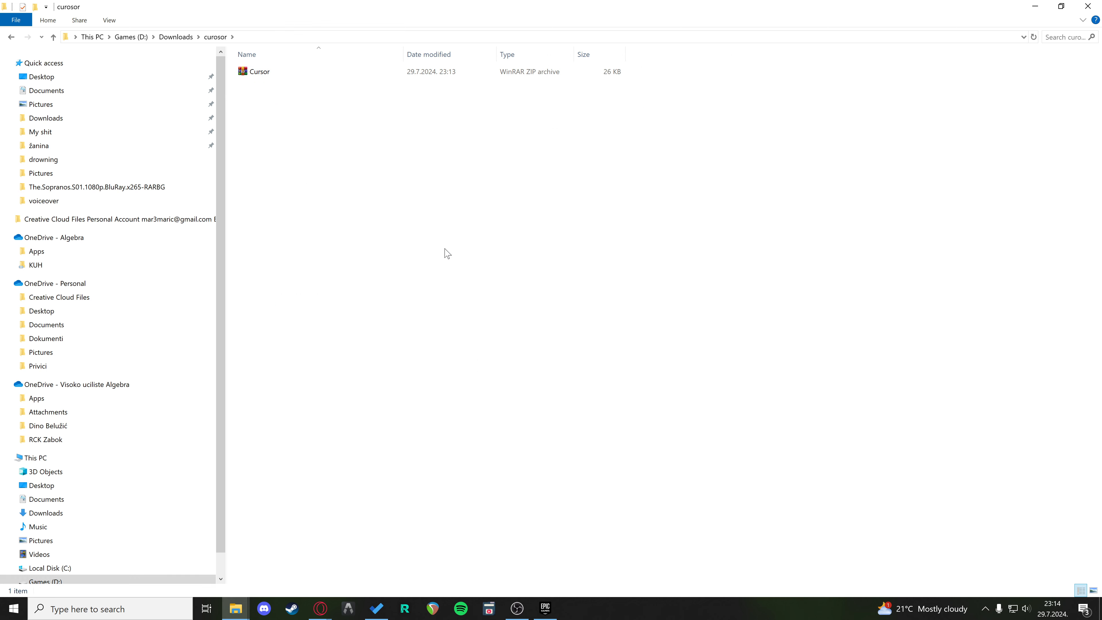
click(258, 71)
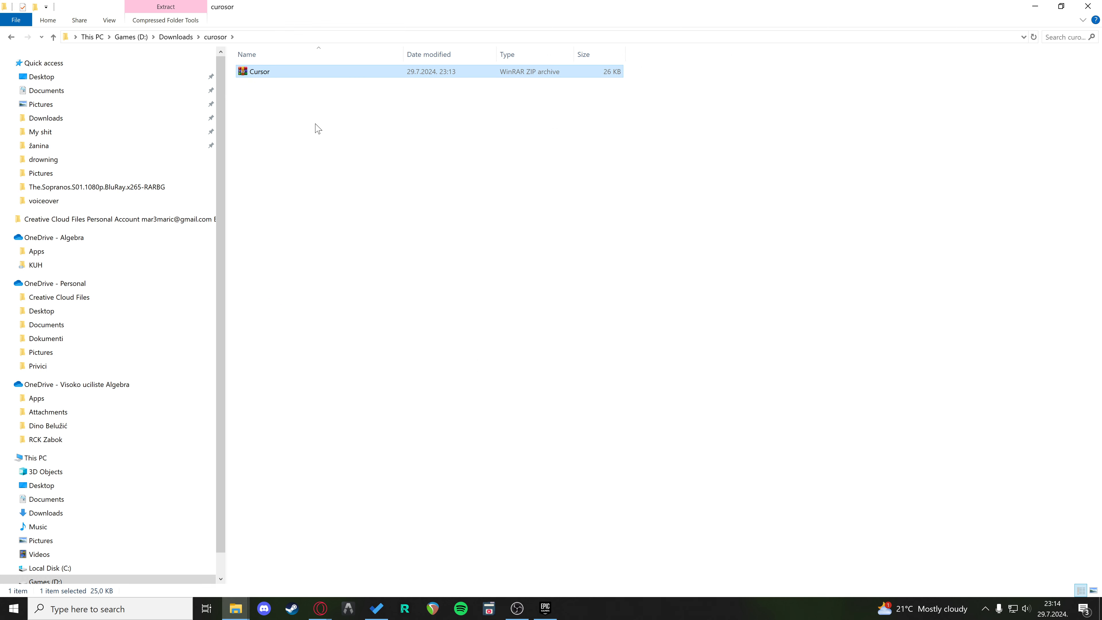
right_click(258, 71)
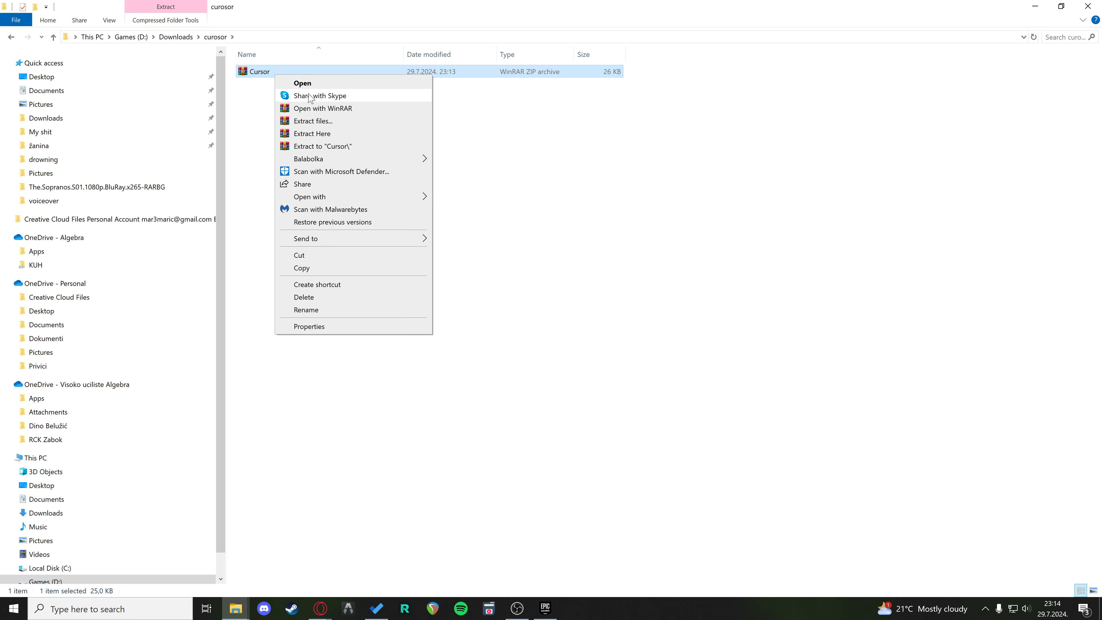
click(311, 133)
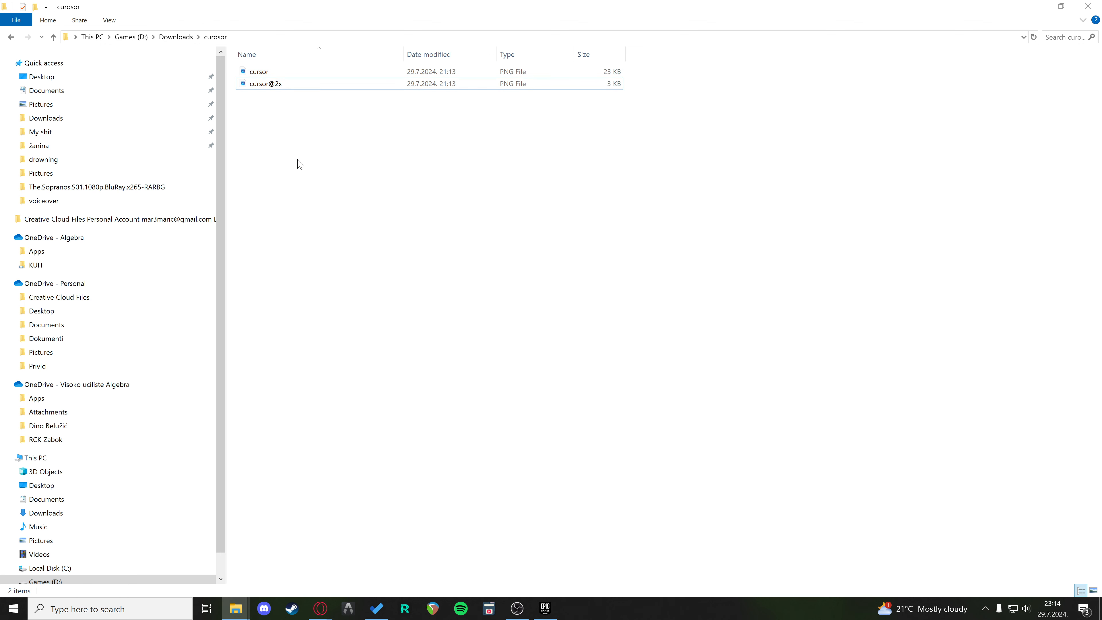
mouse_move(305, 175)
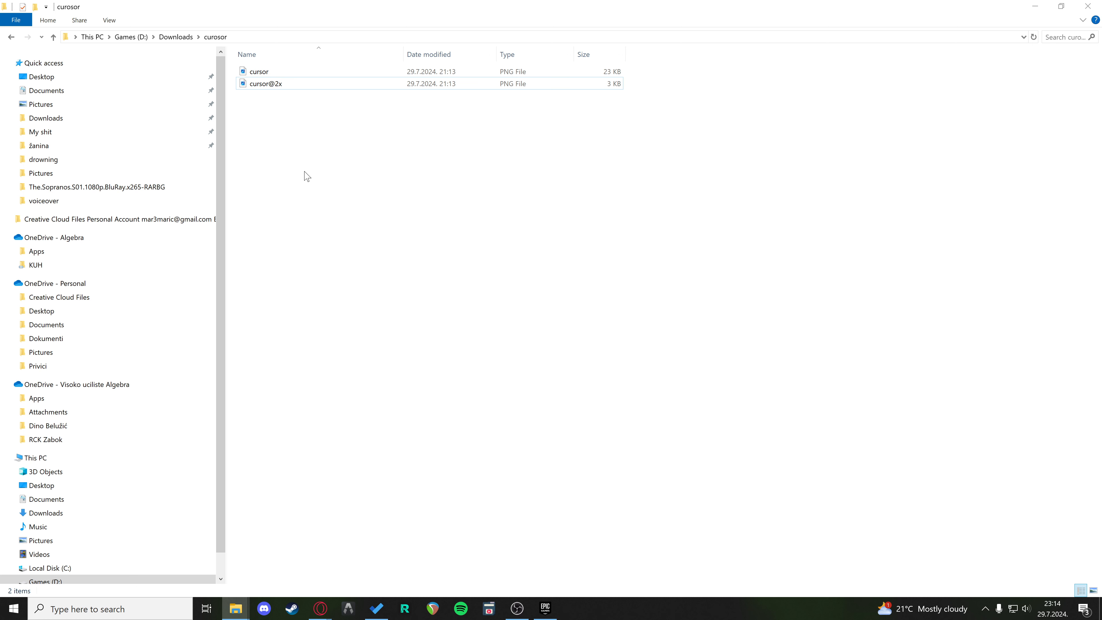
mouse_move(353, 540)
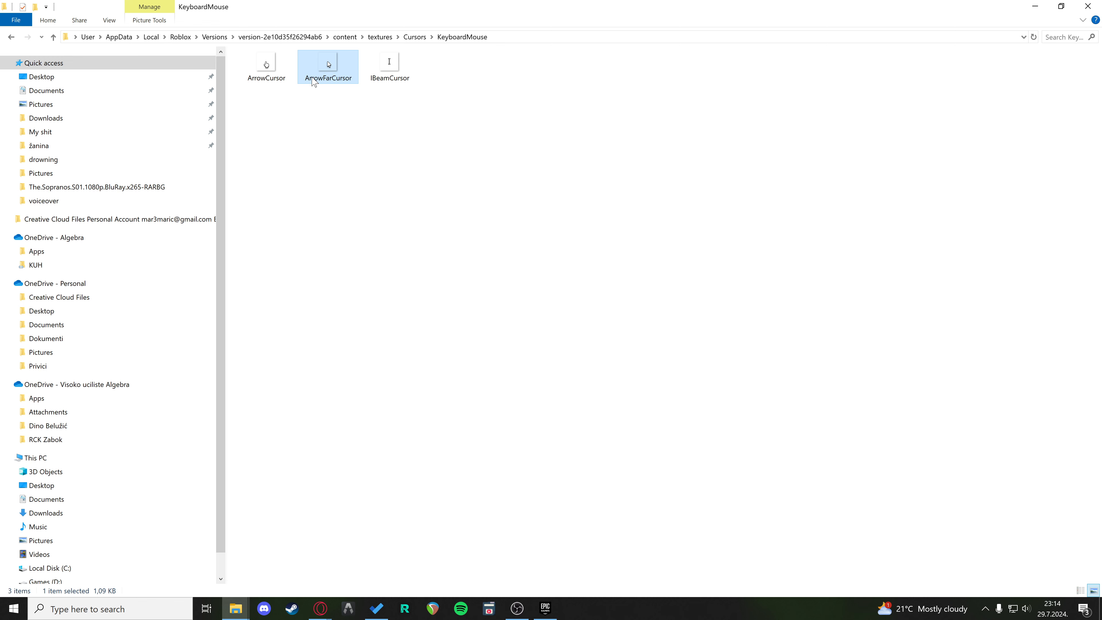
Step: Check ArrowFarCursor's Details properties showing 64 x 64 pixels, then close them
right_click(328, 63)
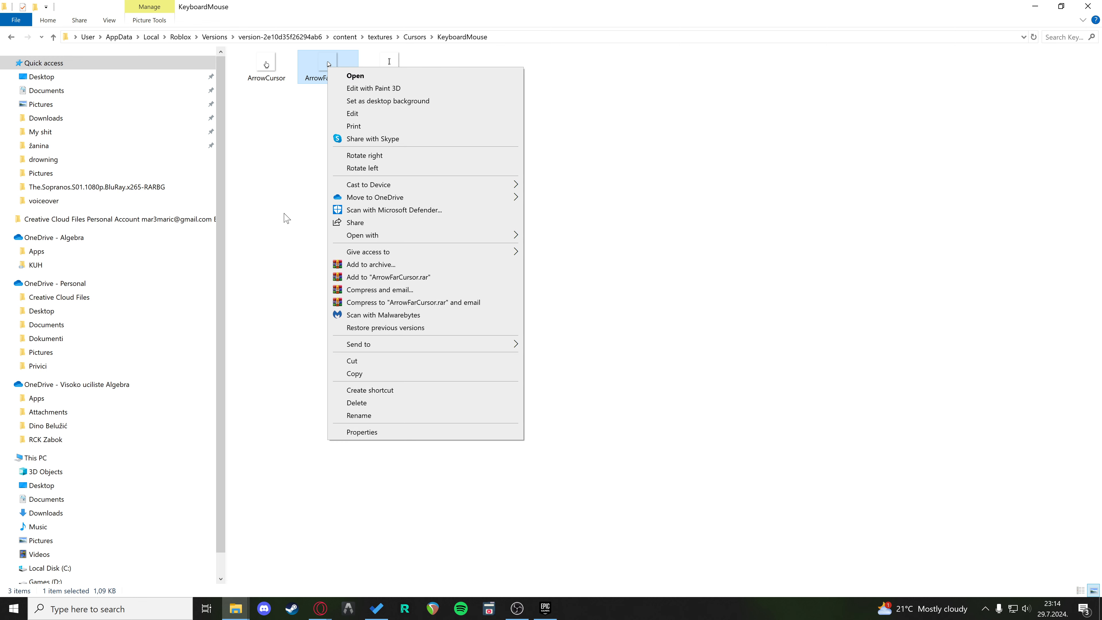
click(362, 431)
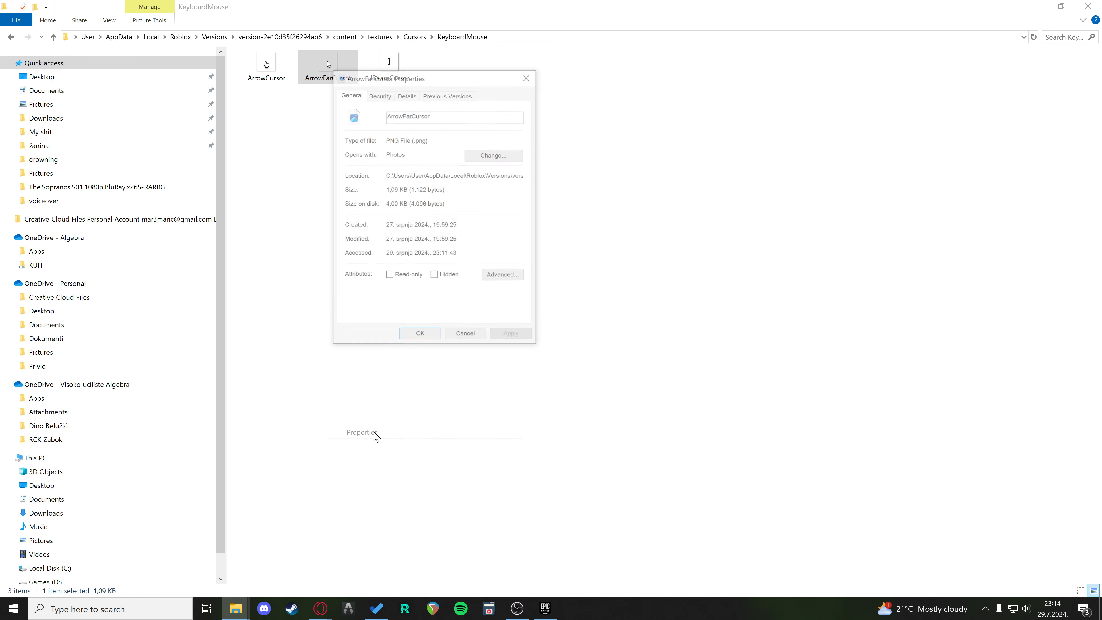
click(406, 94)
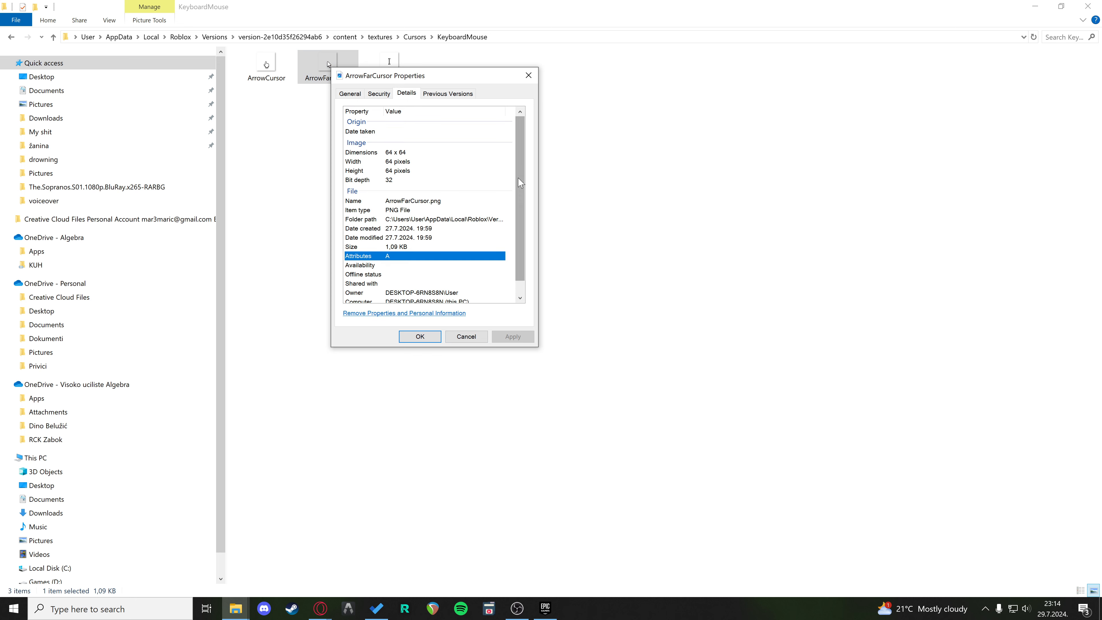
mouse_move(365, 155)
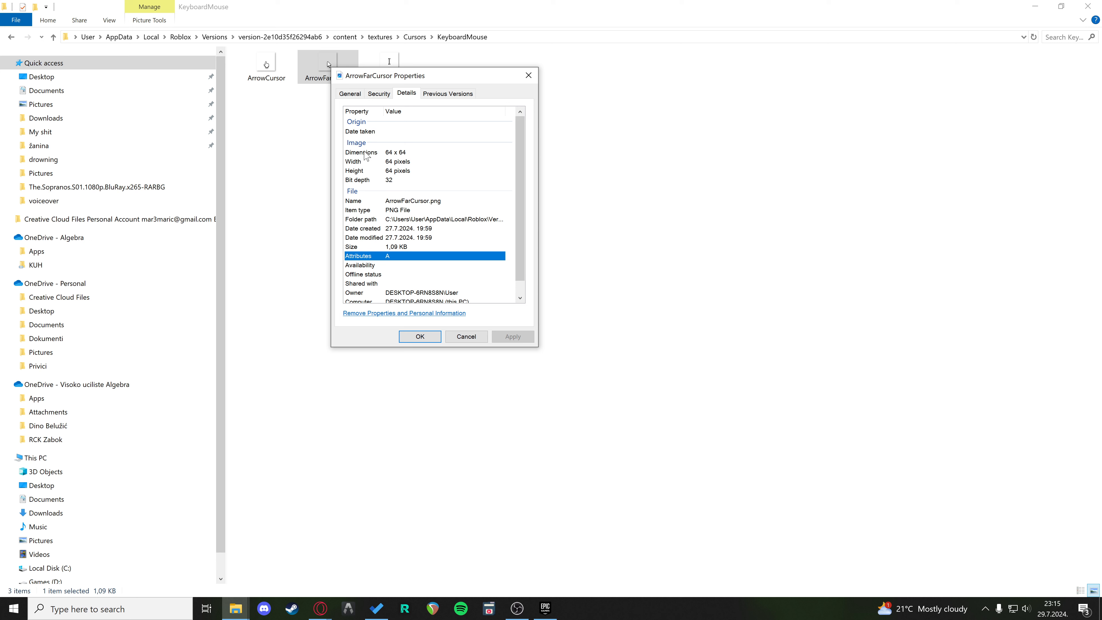
mouse_move(401, 162)
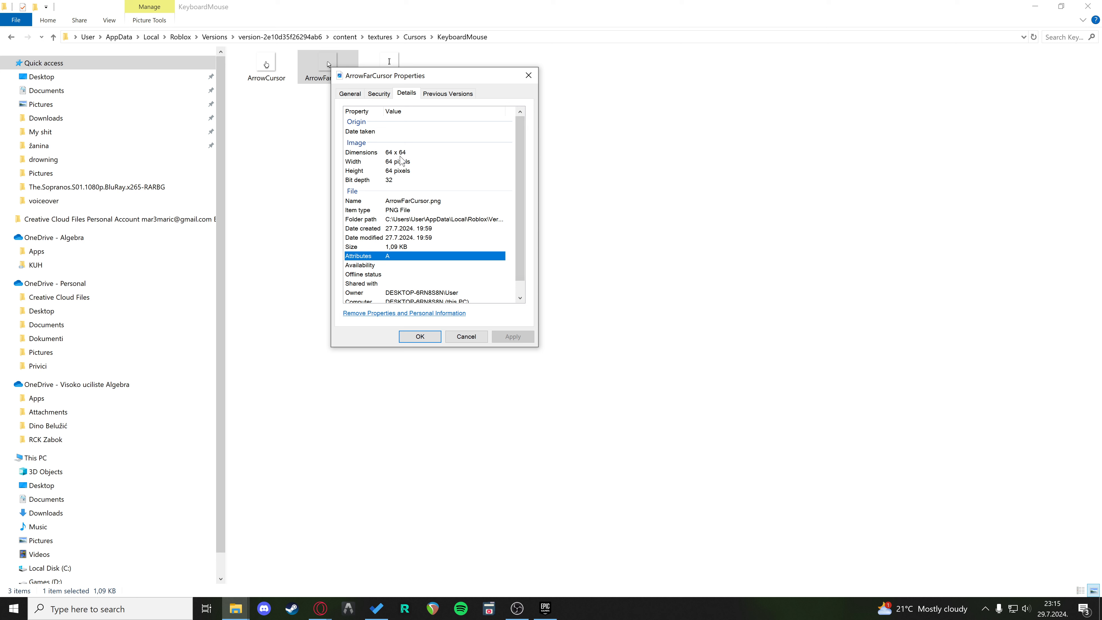
mouse_move(413, 156)
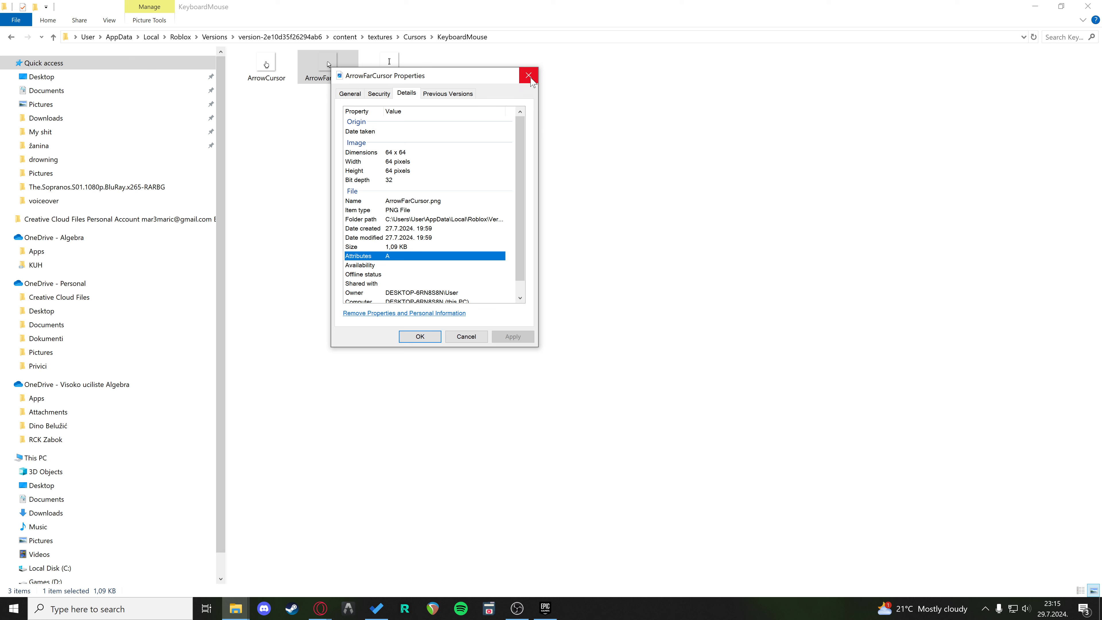
mouse_move(528, 77)
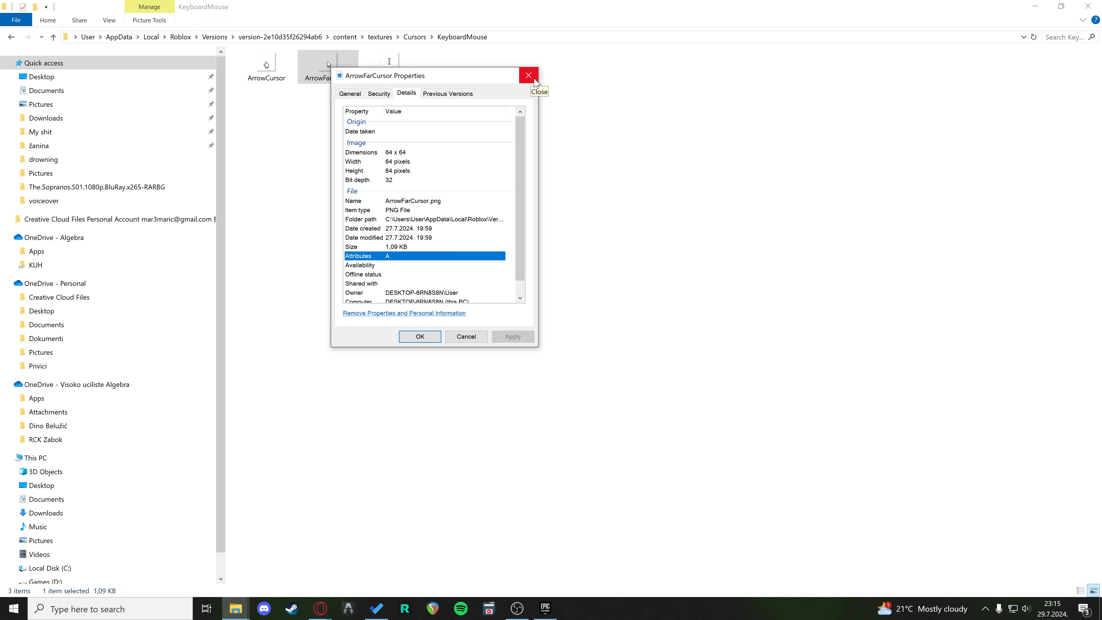
click(529, 75)
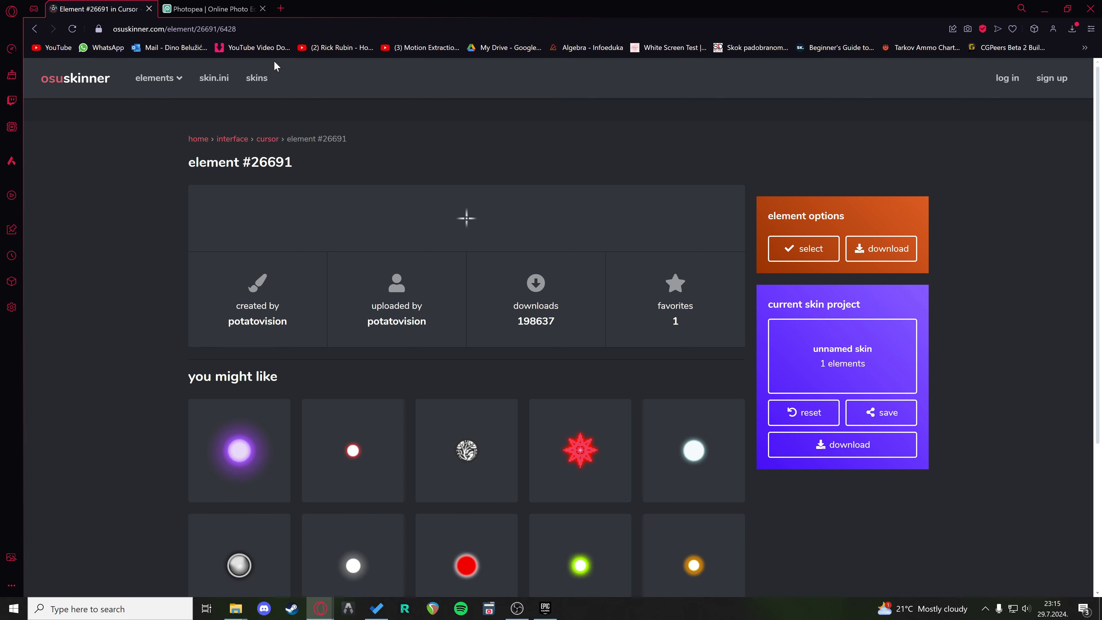
Step: Switch to Photopea, dismiss the ad-blocker notice and start a New Project
click(210, 9)
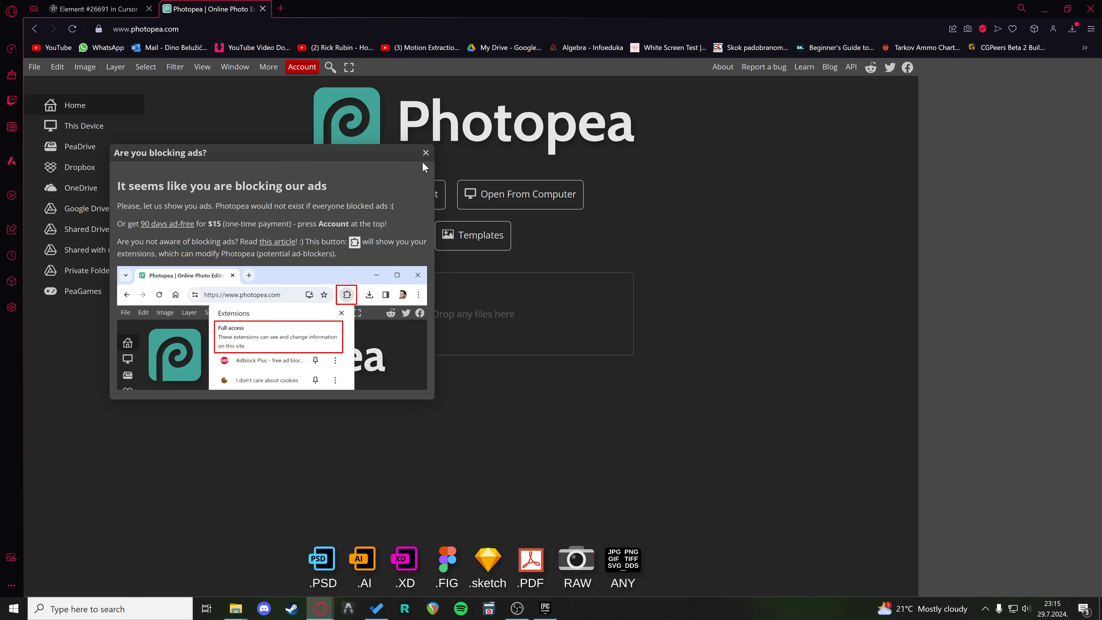
click(425, 152)
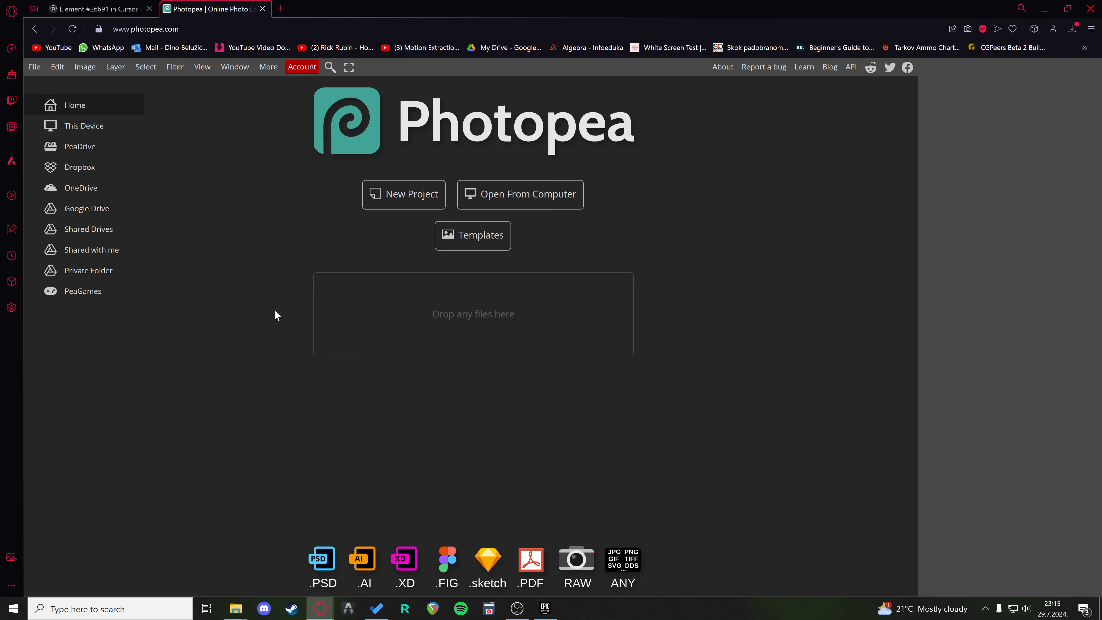
mouse_move(387, 205)
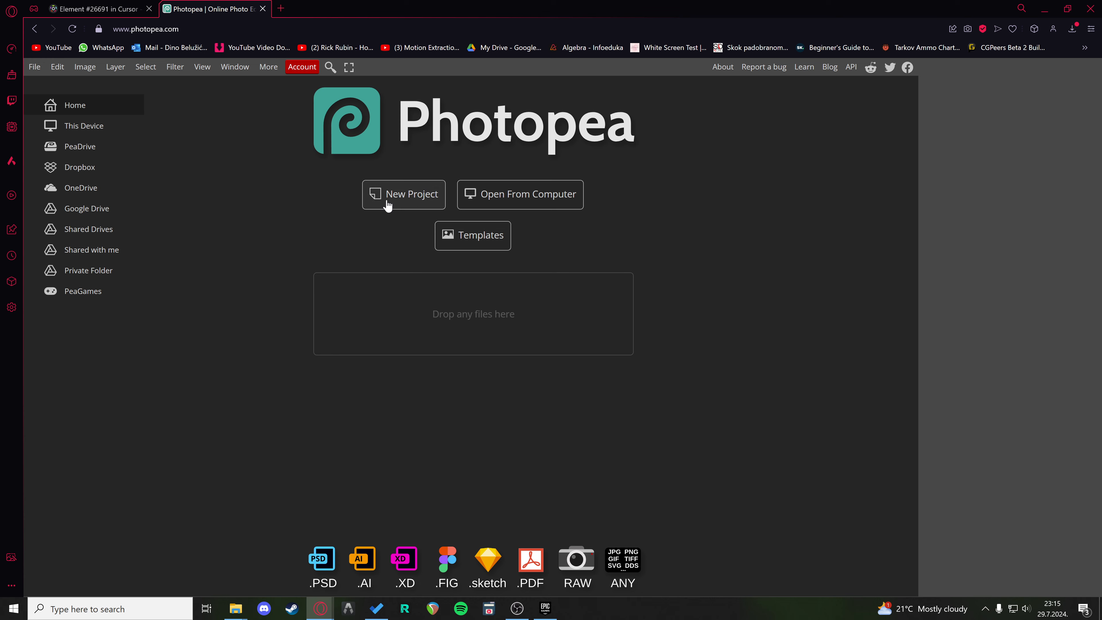
click(403, 194)
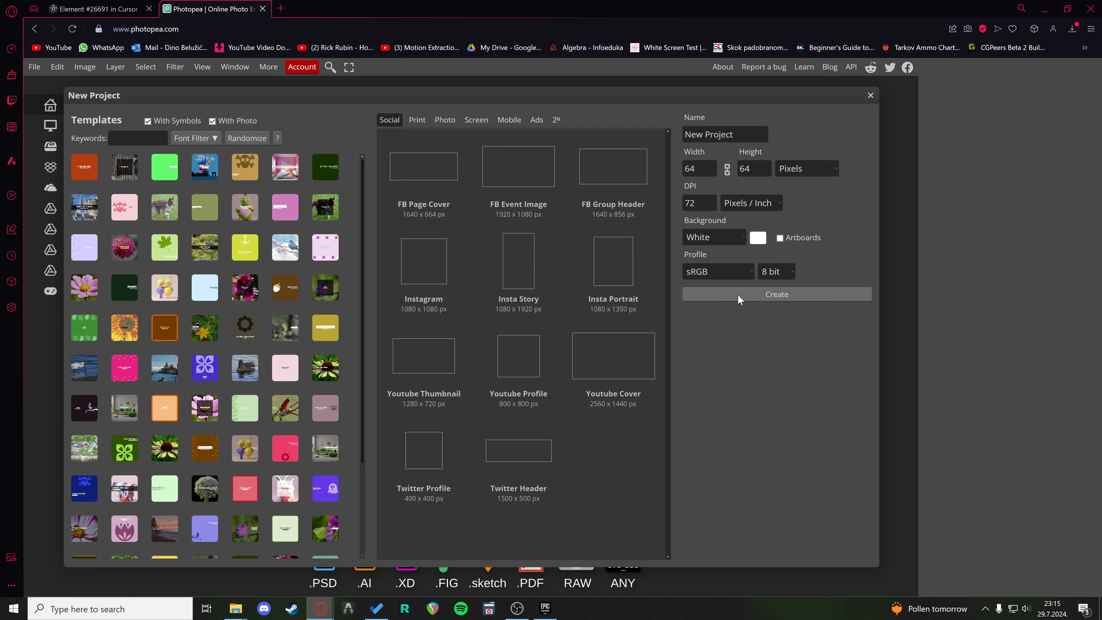
Step: Create the 64 x 64 canvas and hide the ArrowFarCursor layer
click(776, 294)
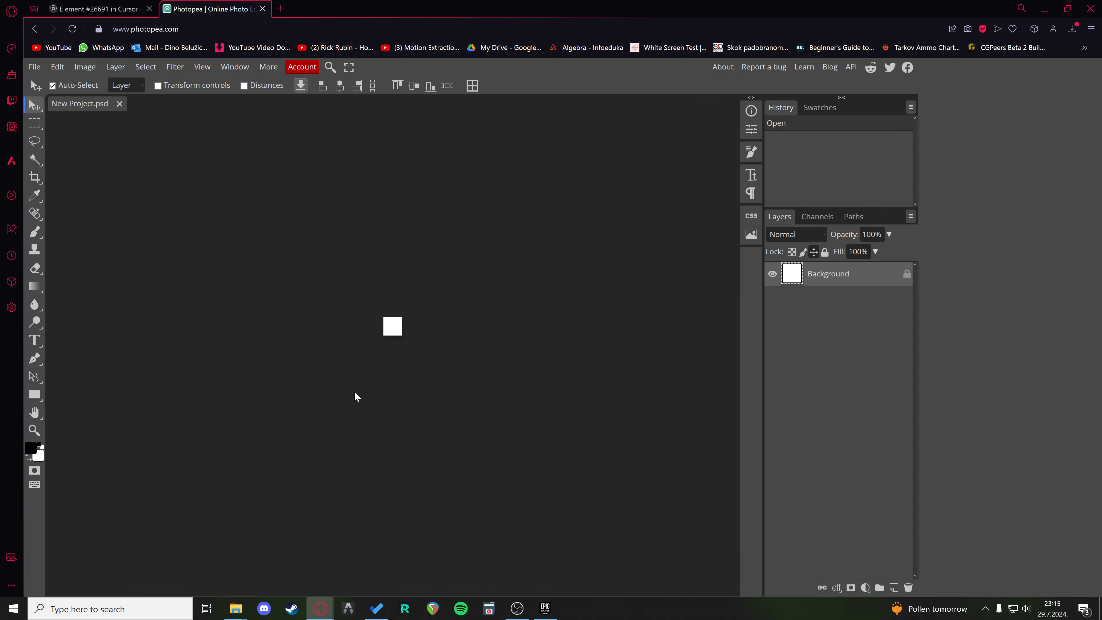
mouse_move(318, 307)
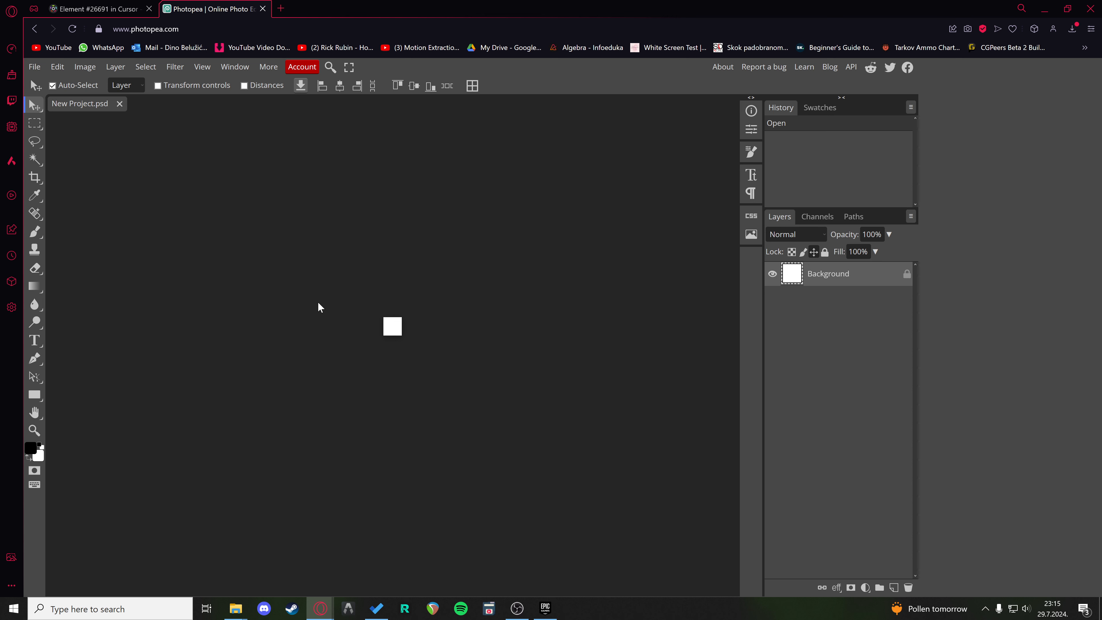
mouse_move(292, 323)
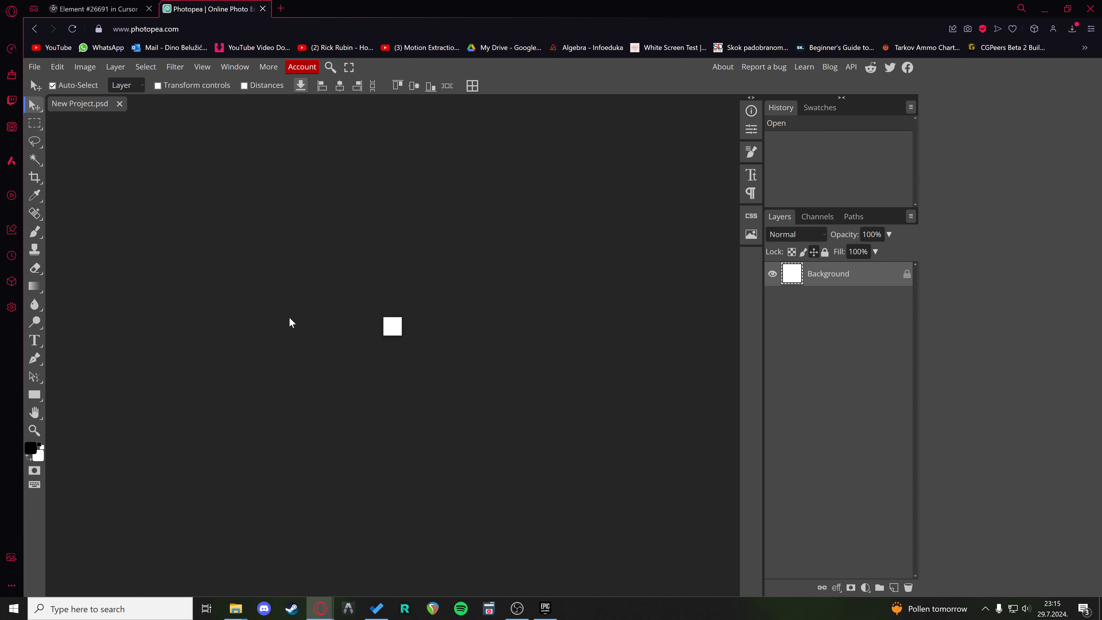
mouse_move(316, 338)
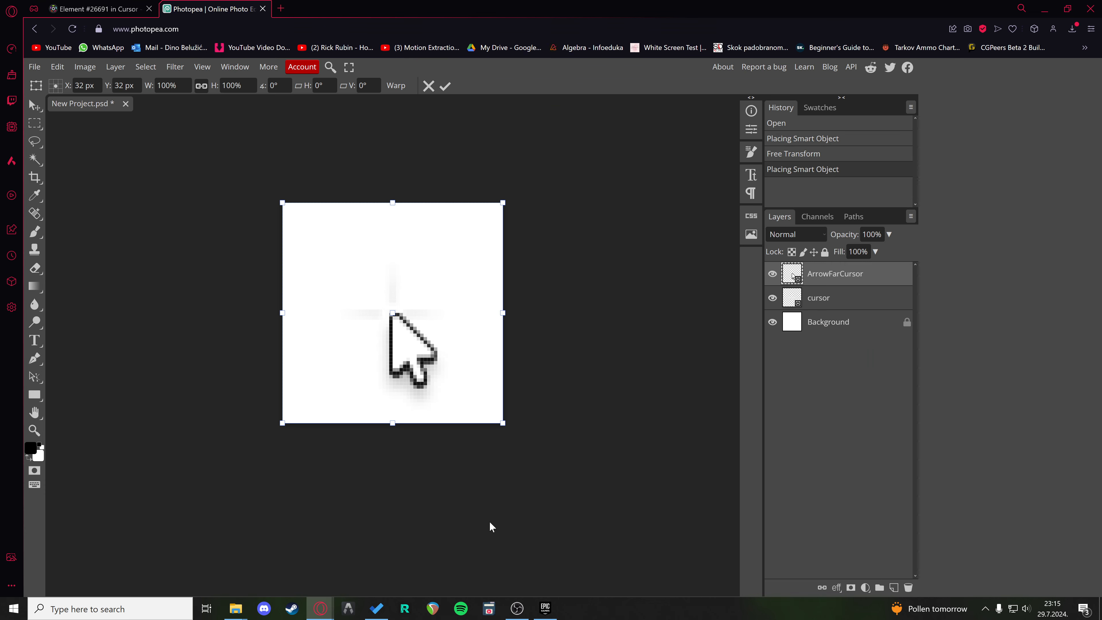
mouse_move(635, 399)
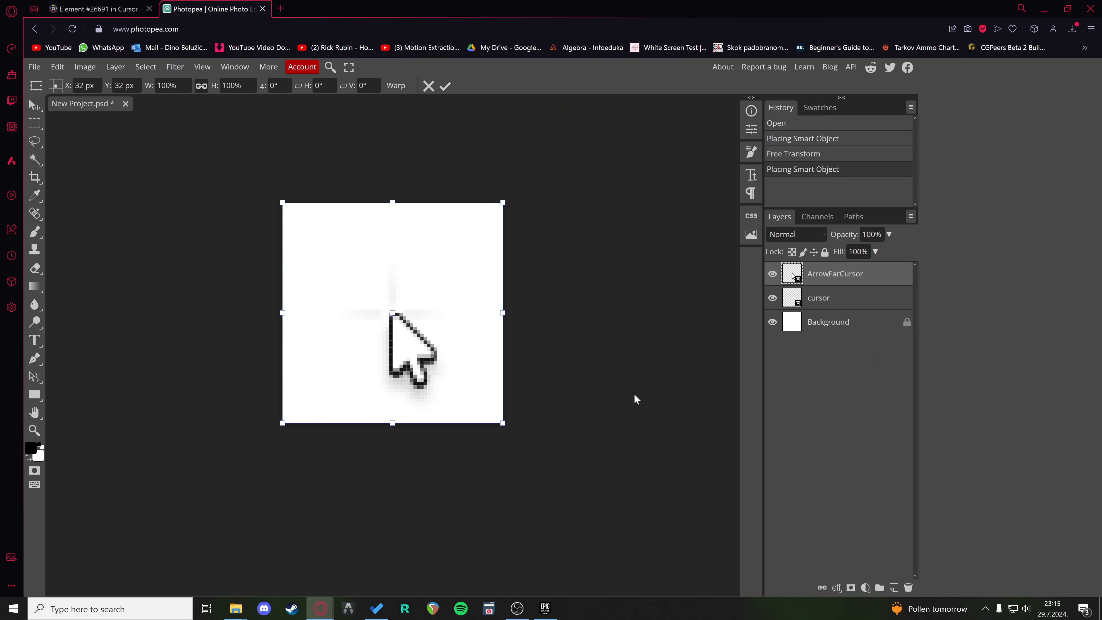
mouse_move(419, 349)
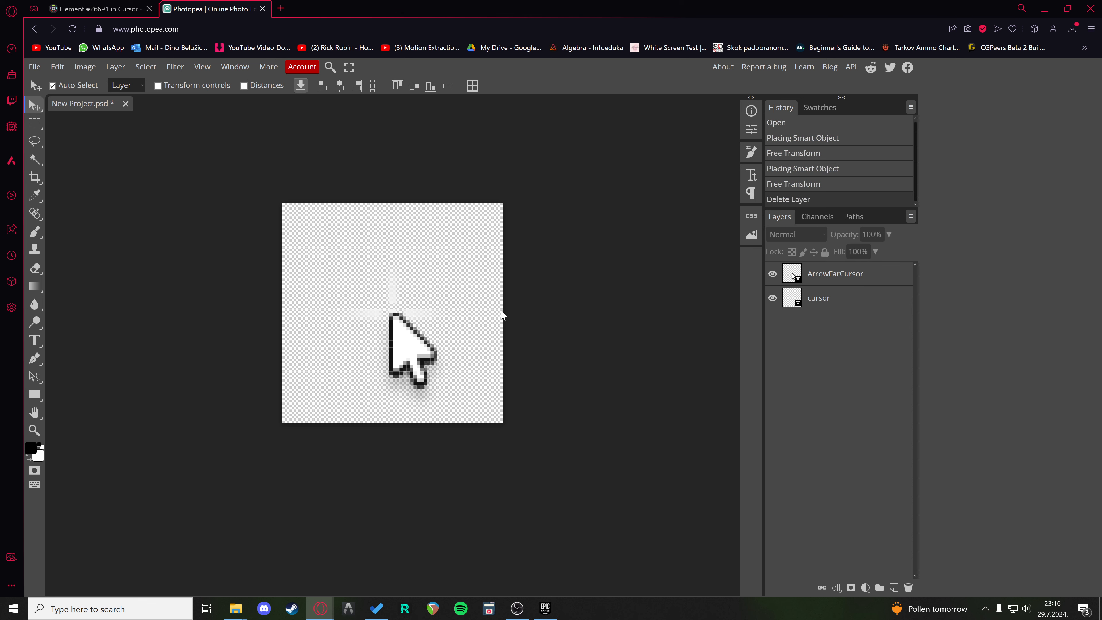
mouse_move(517, 354)
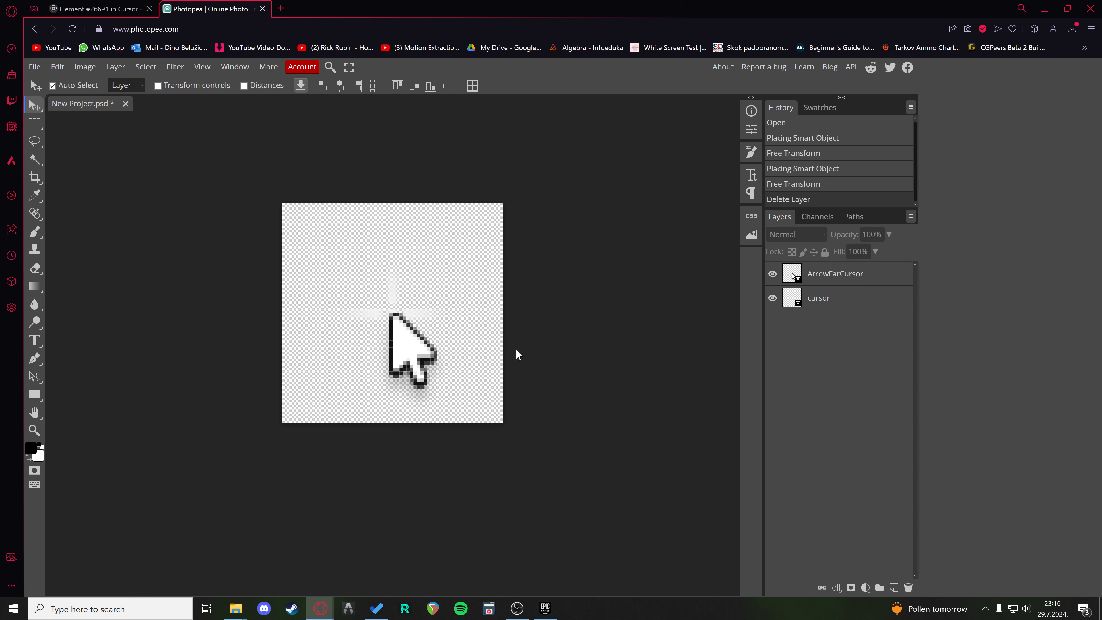
mouse_move(338, 324)
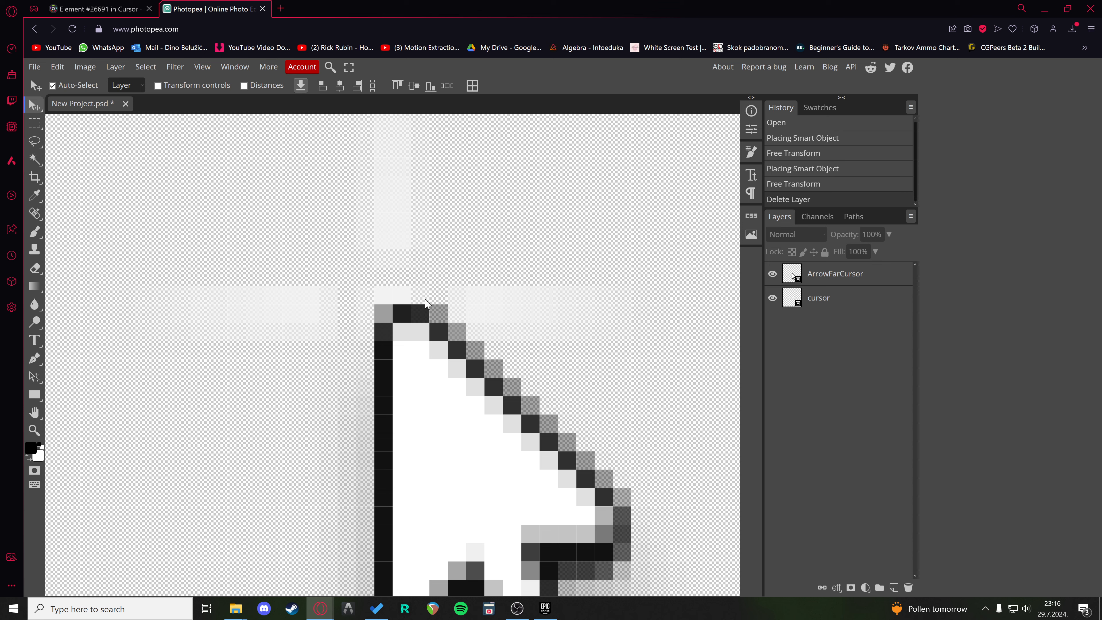
mouse_move(388, 254)
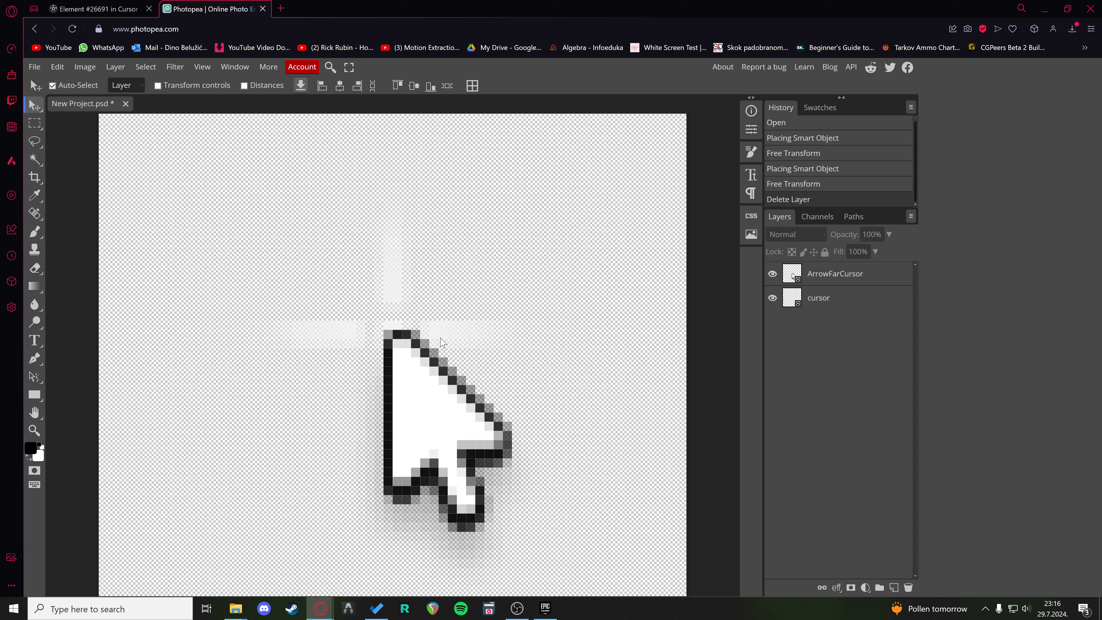
click(835, 273)
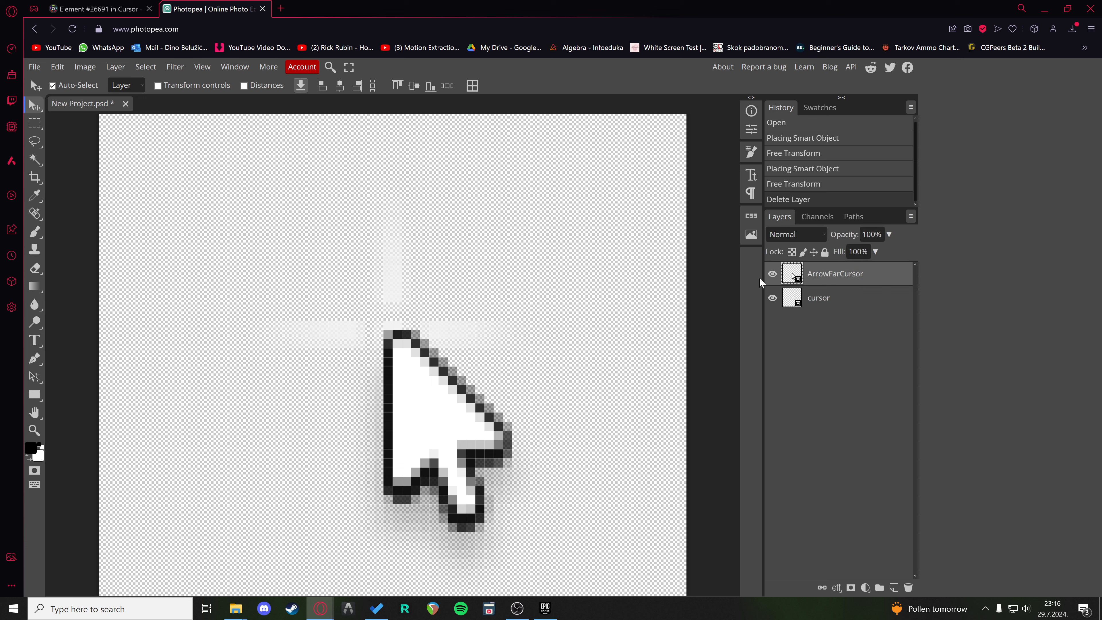
click(771, 273)
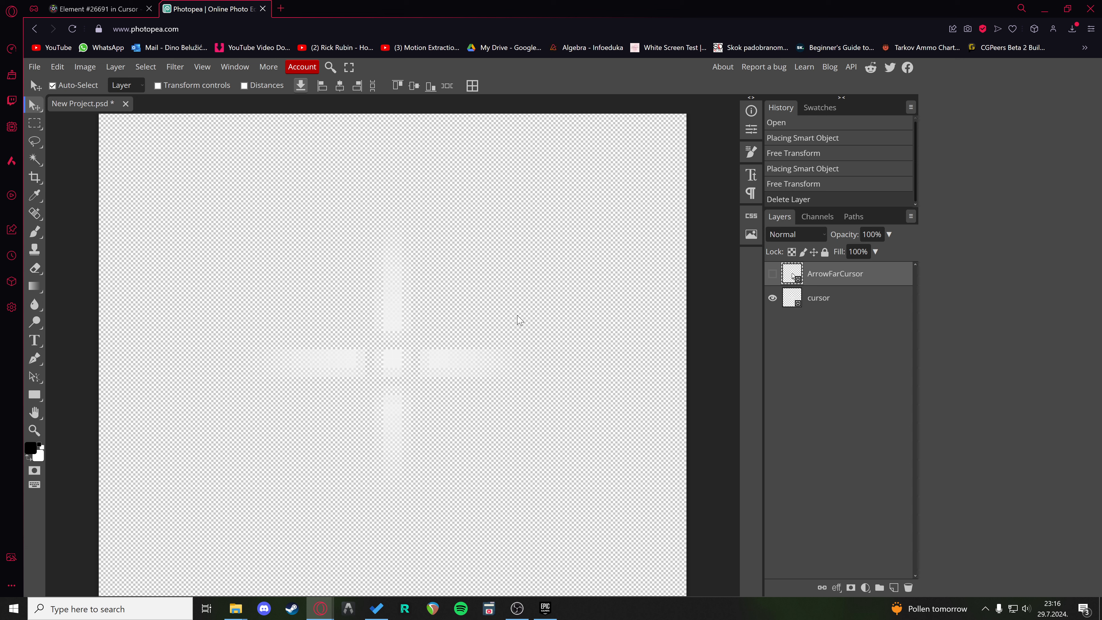
Step: Export as PNG named 'new cursor' at 64x64 and save it
click(34, 67)
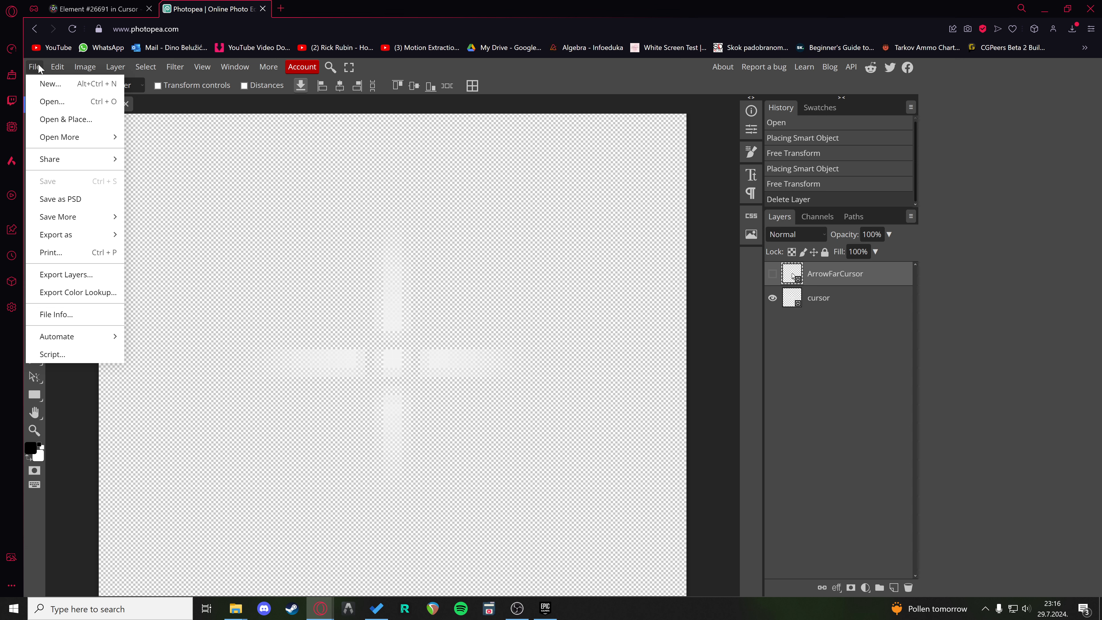
mouse_move(56, 234)
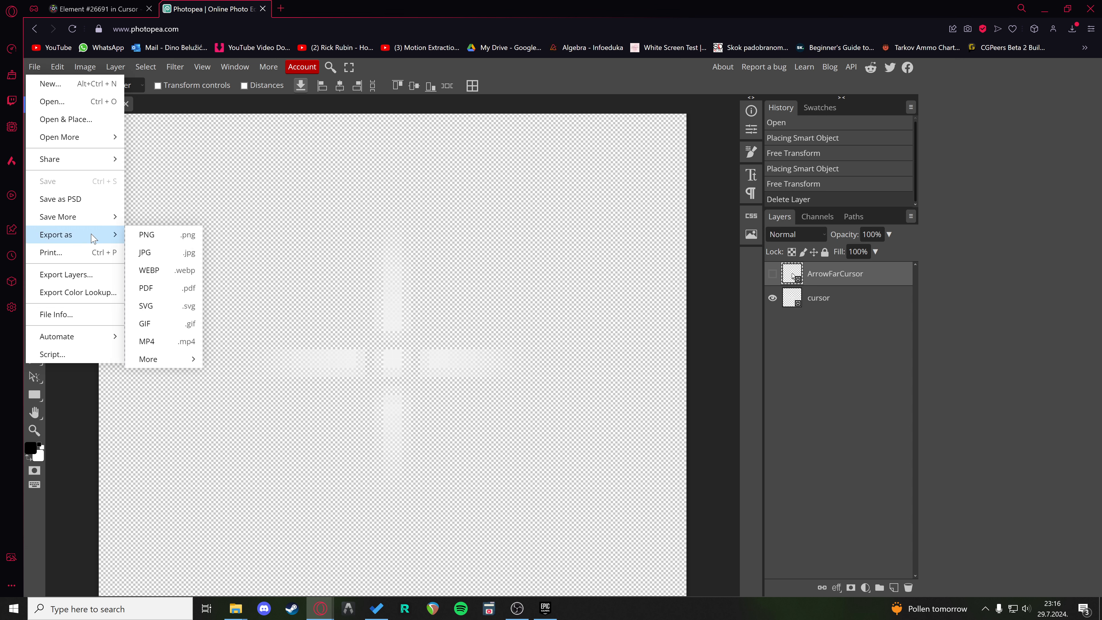
mouse_move(148, 234)
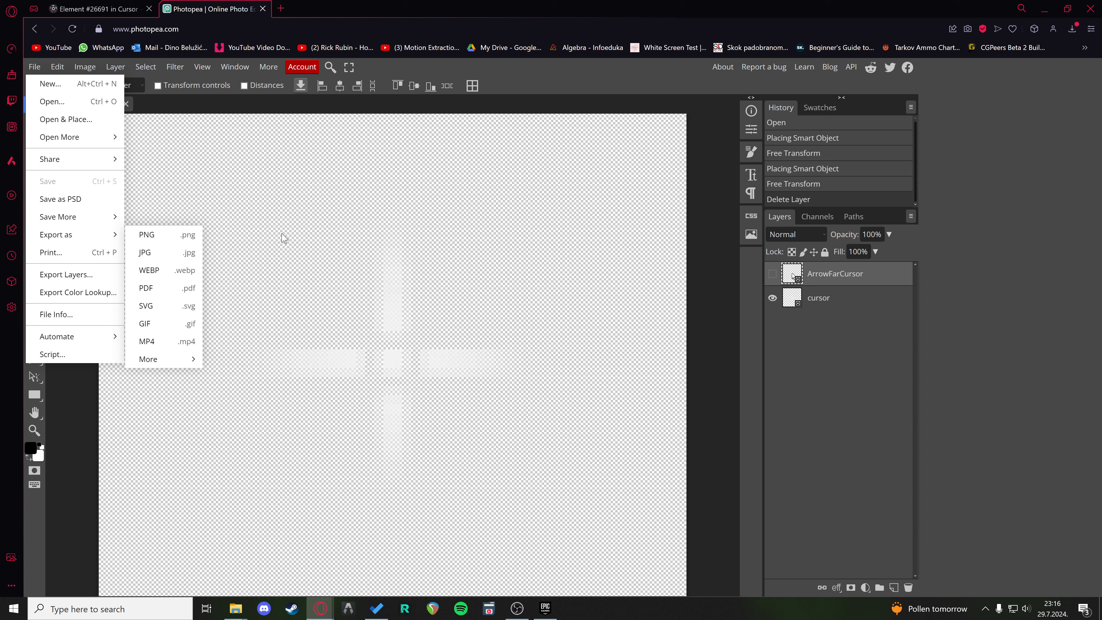
mouse_move(363, 348)
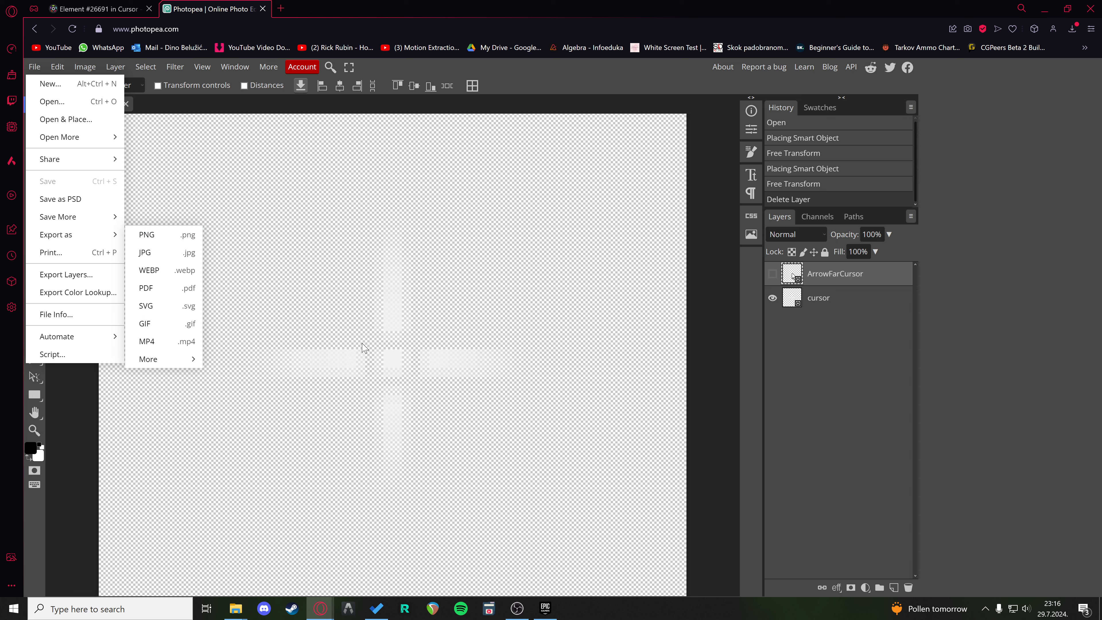
mouse_move(246, 253)
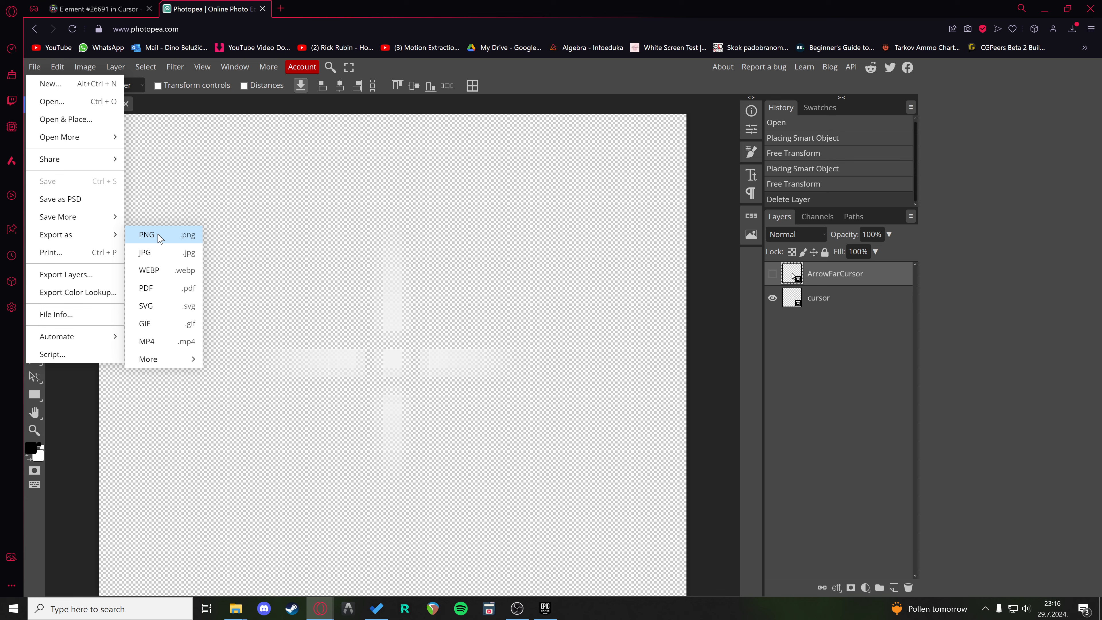
click(147, 234)
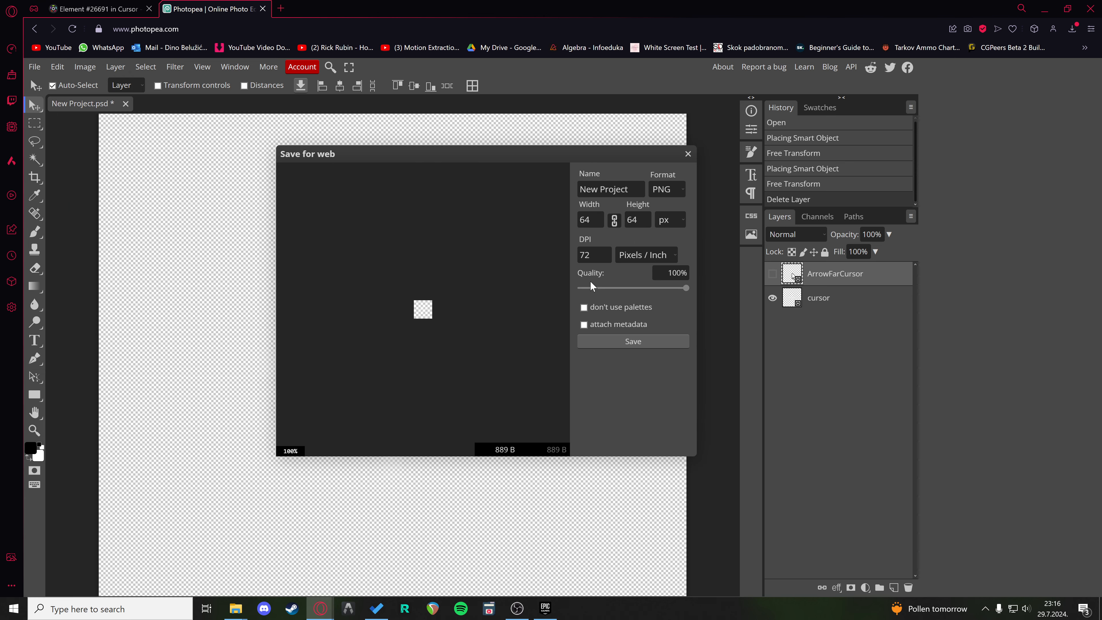
click(610, 189)
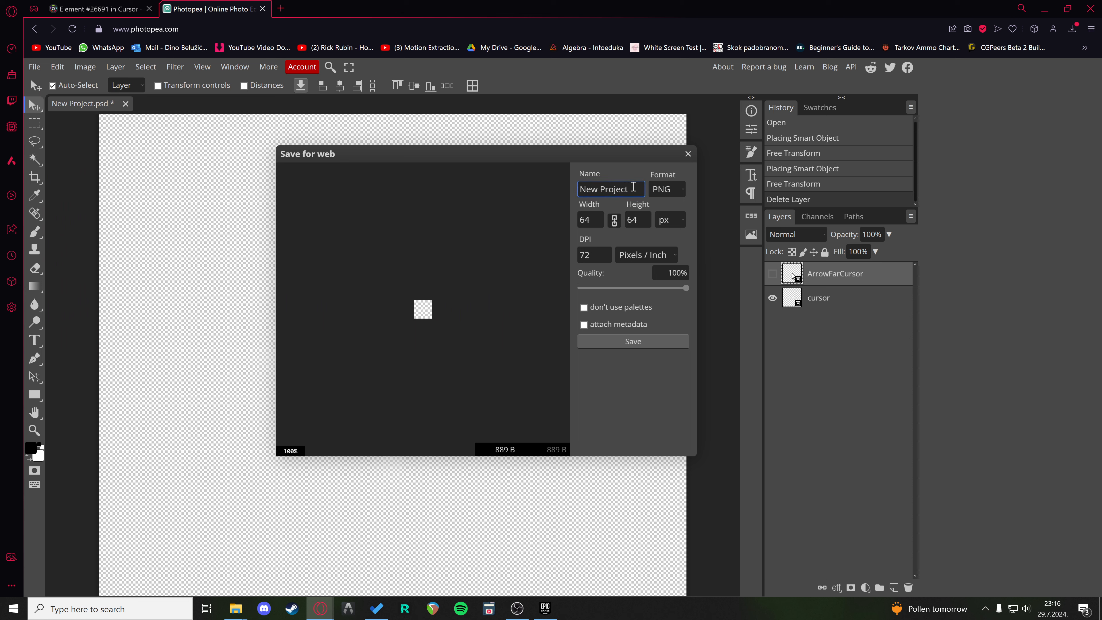
double_click(602, 188)
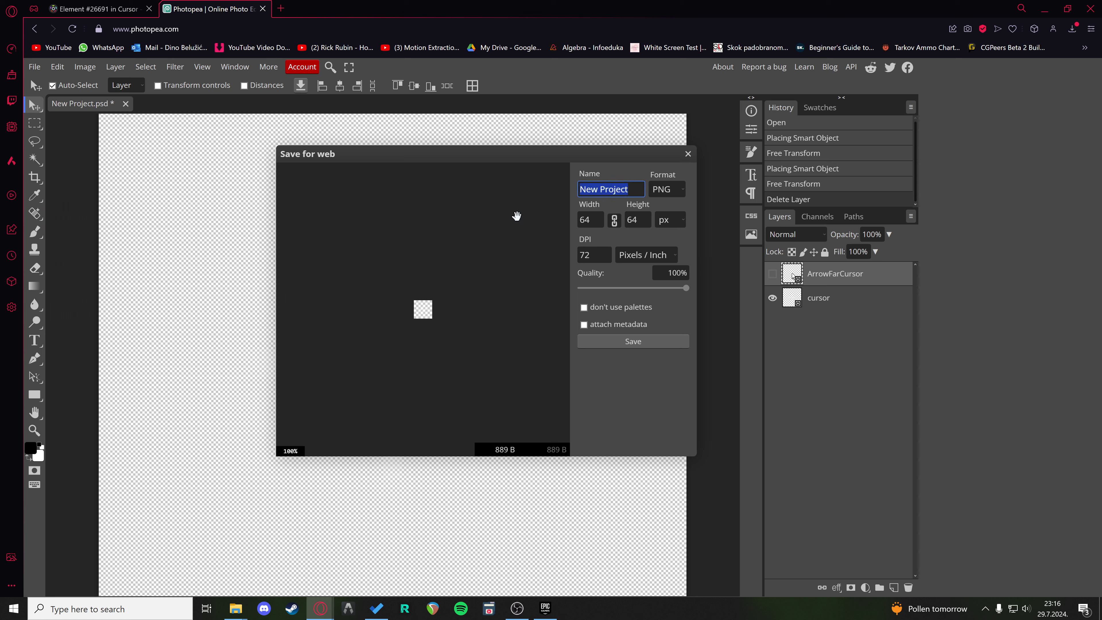
text(new cursor)
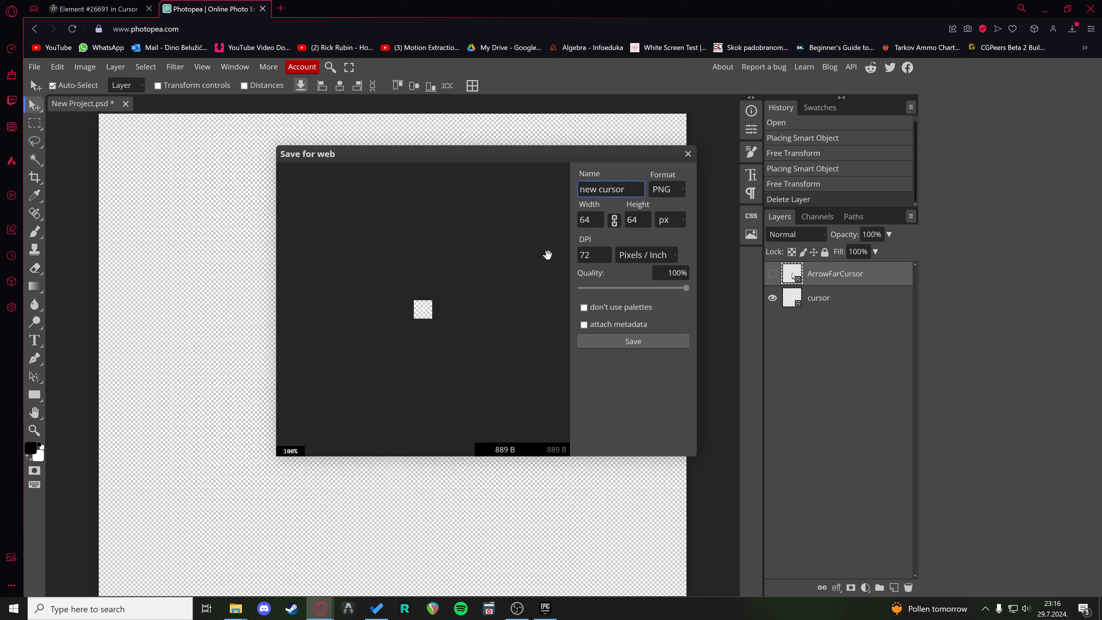
click(584, 323)
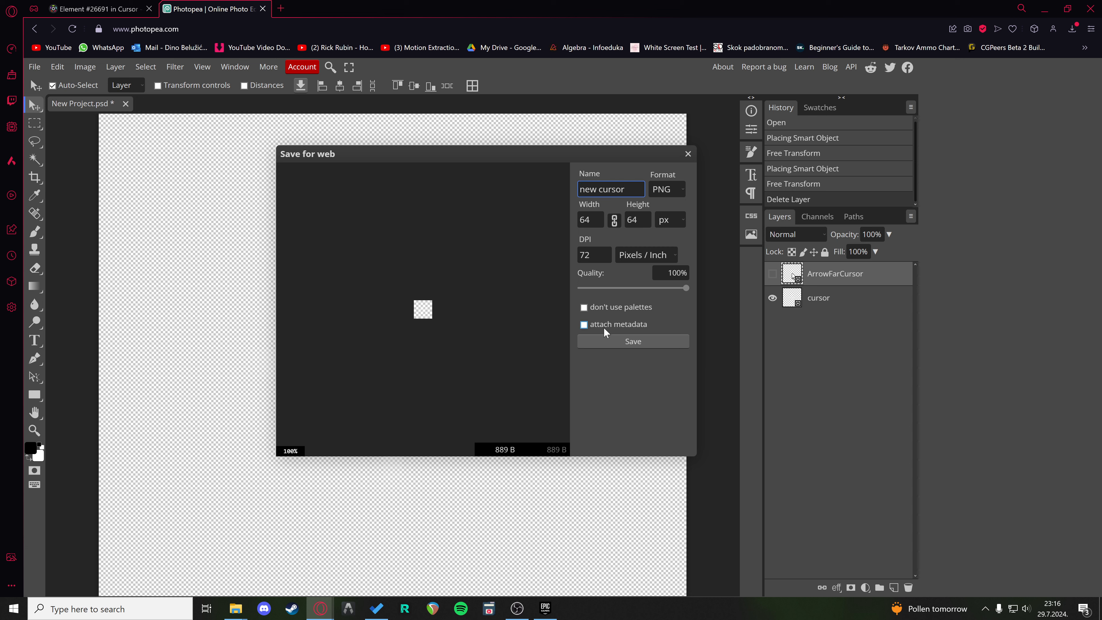
click(583, 323)
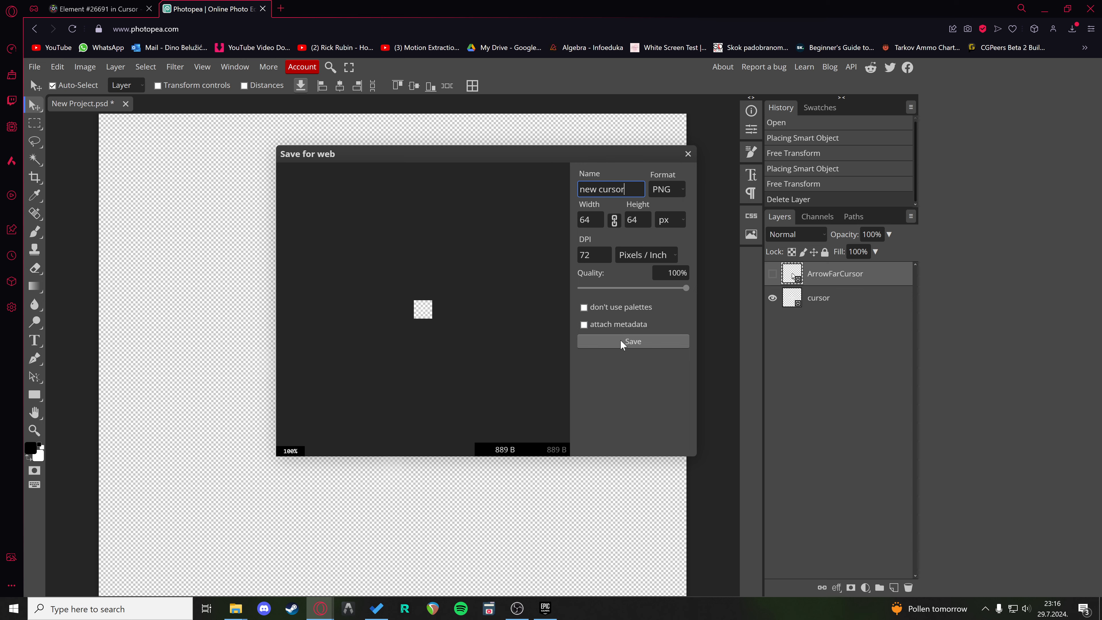
click(631, 341)
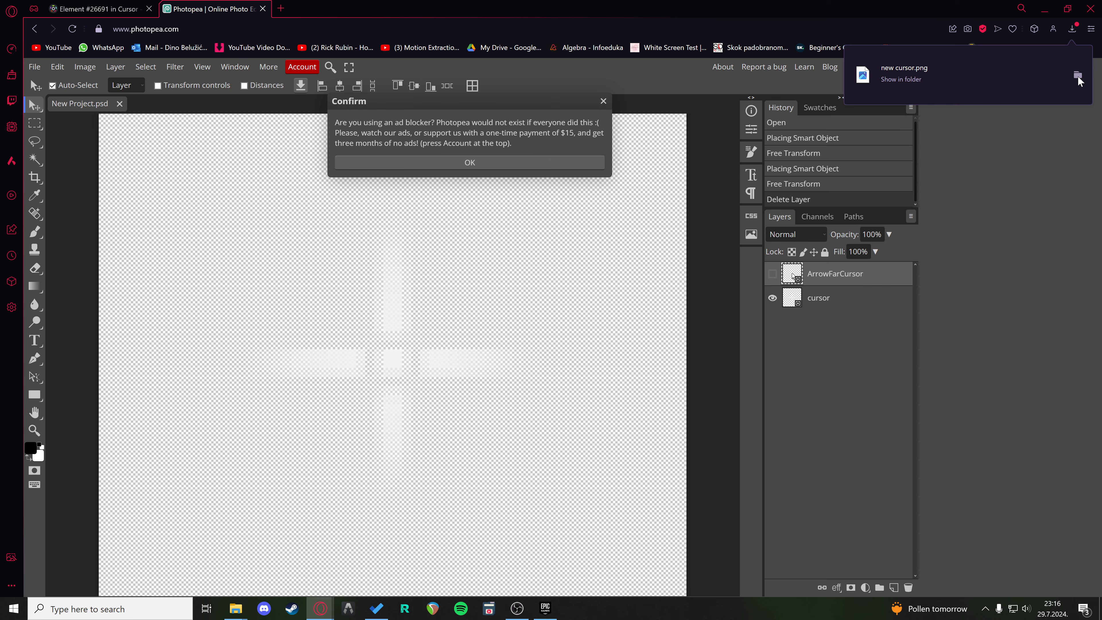
Step: Move the downloaded new cursor into the curosor folder and back up ArrowFarCursor there from KeyboardMouse
click(900, 78)
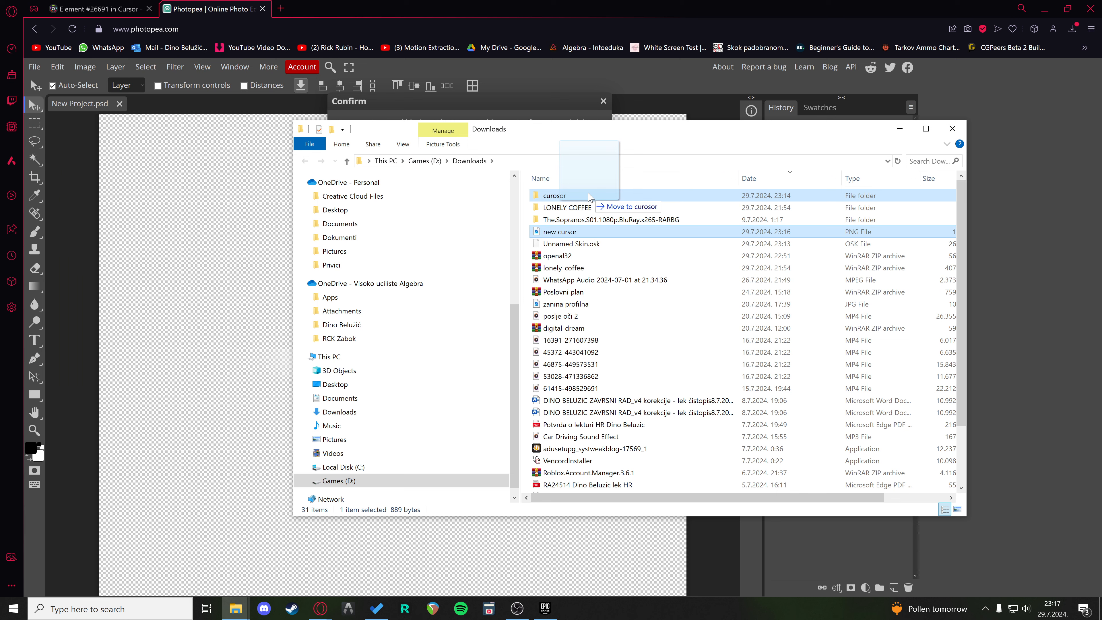
double_click(554, 195)
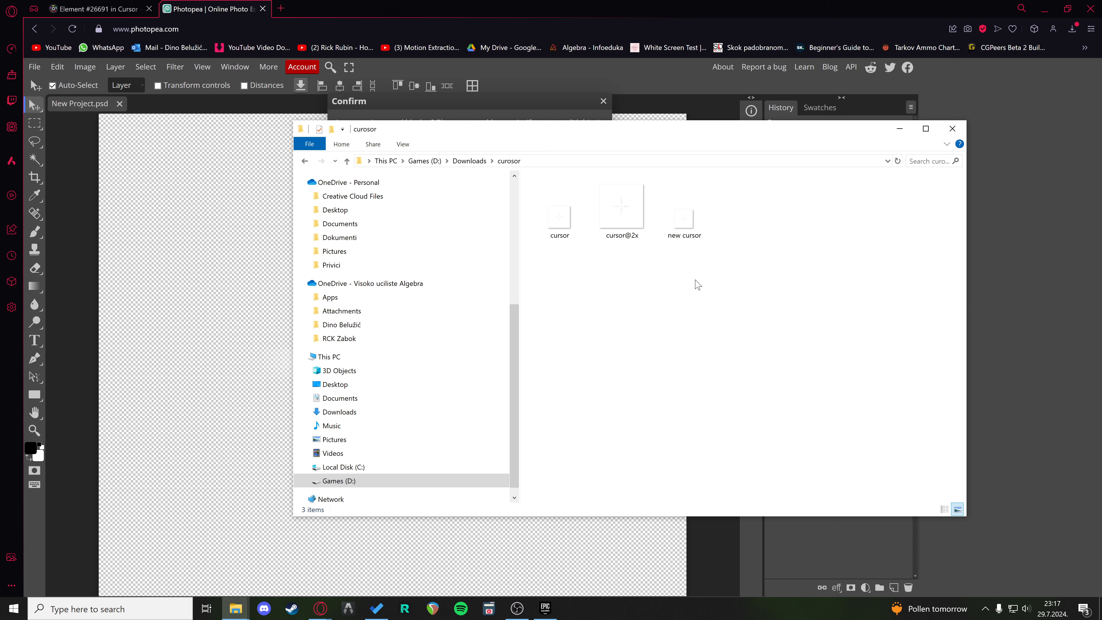
mouse_move(685, 285)
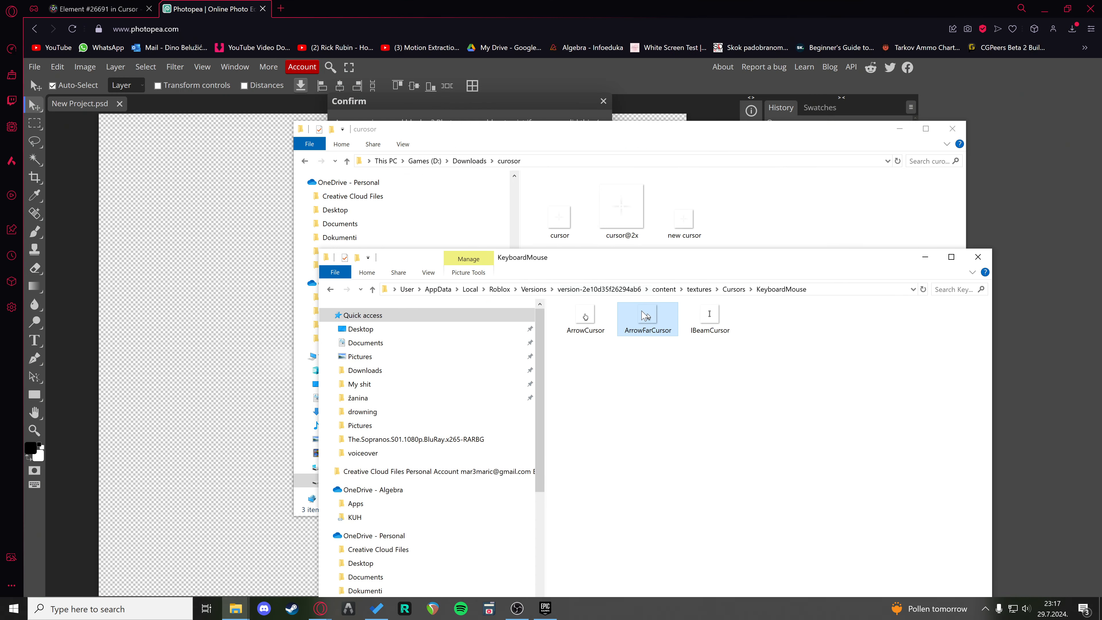
mouse_move(646, 336)
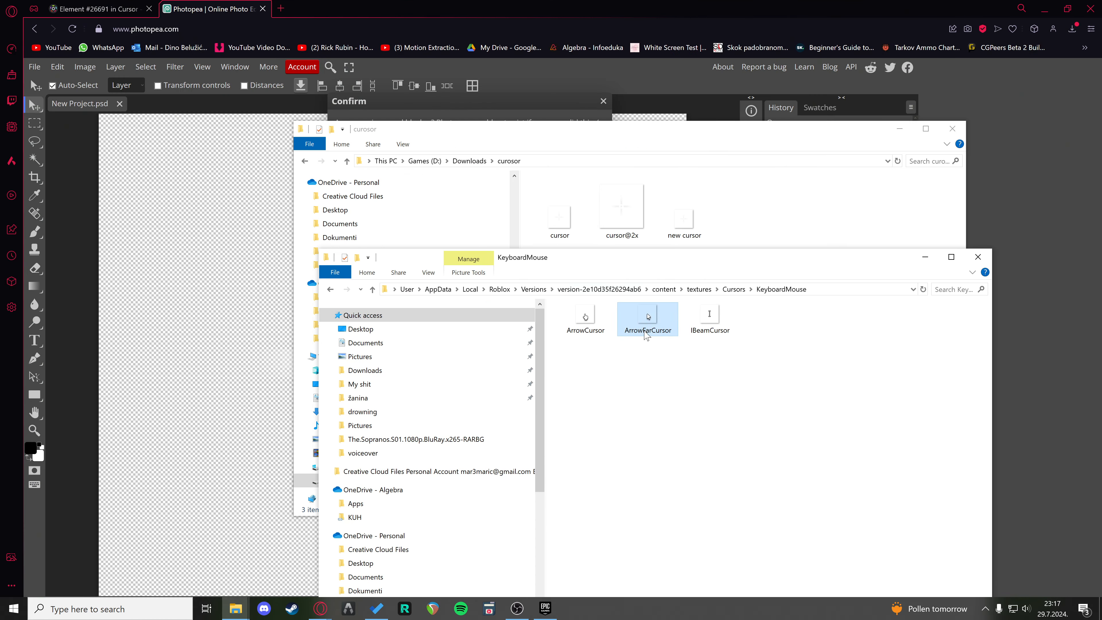
mouse_move(679, 369)
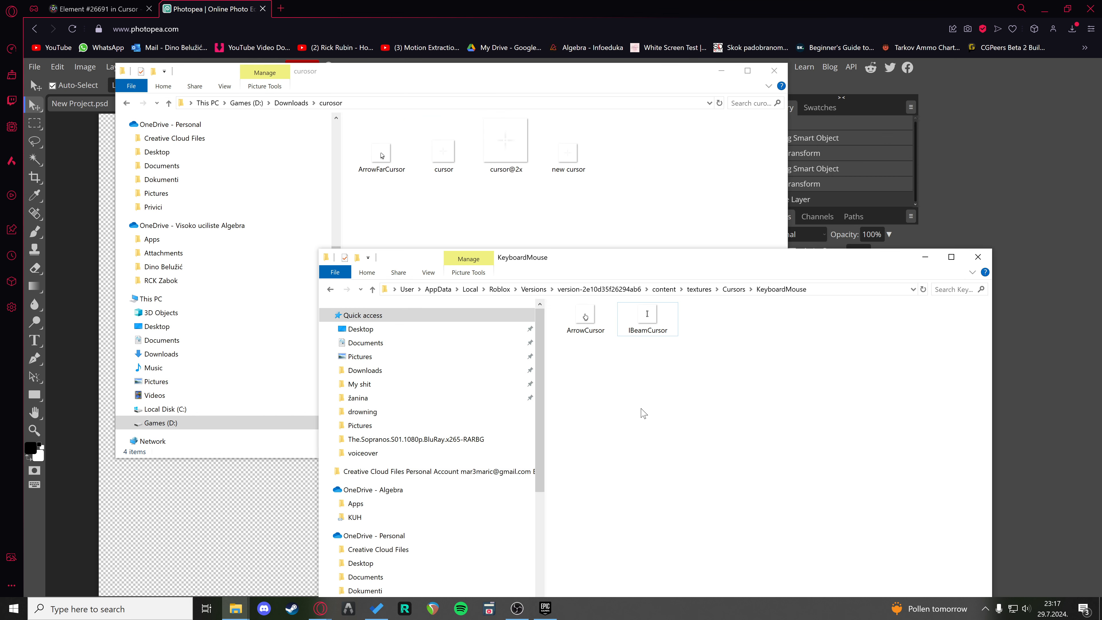
click(381, 145)
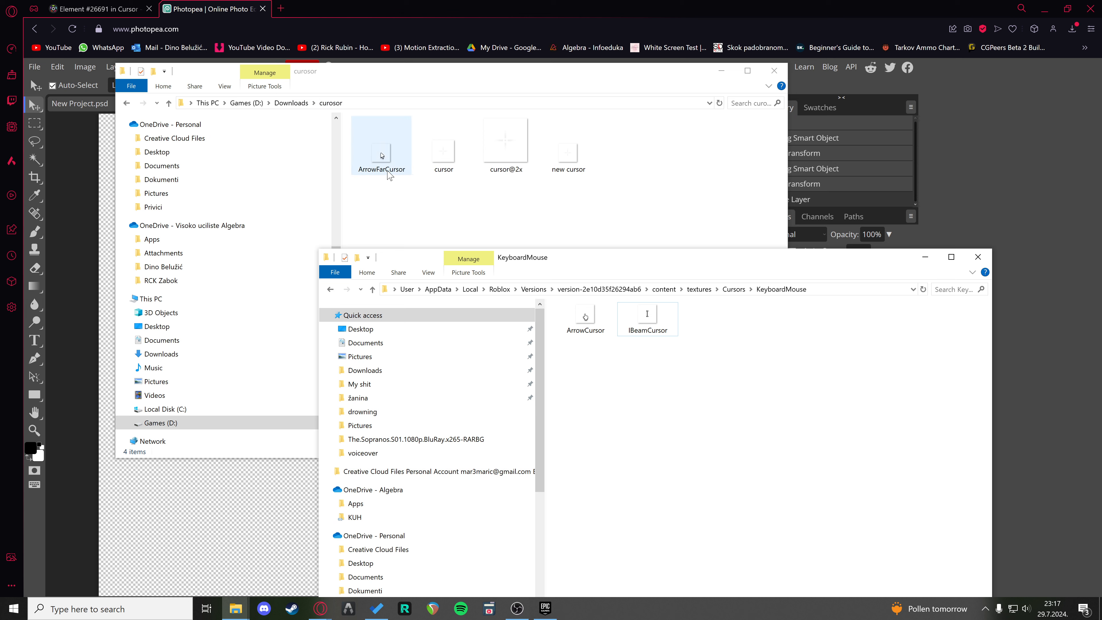
mouse_move(401, 179)
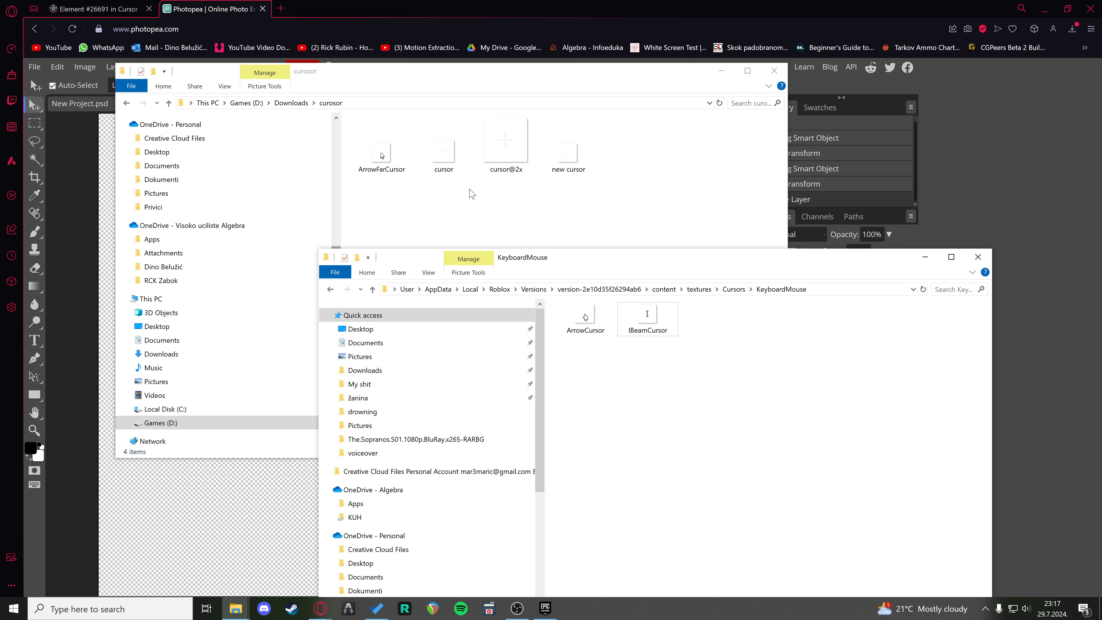
Step: Copy new cursor into KeyboardMouse and rename the copy ArrowFarCursor, checking the backup's properties
click(567, 141)
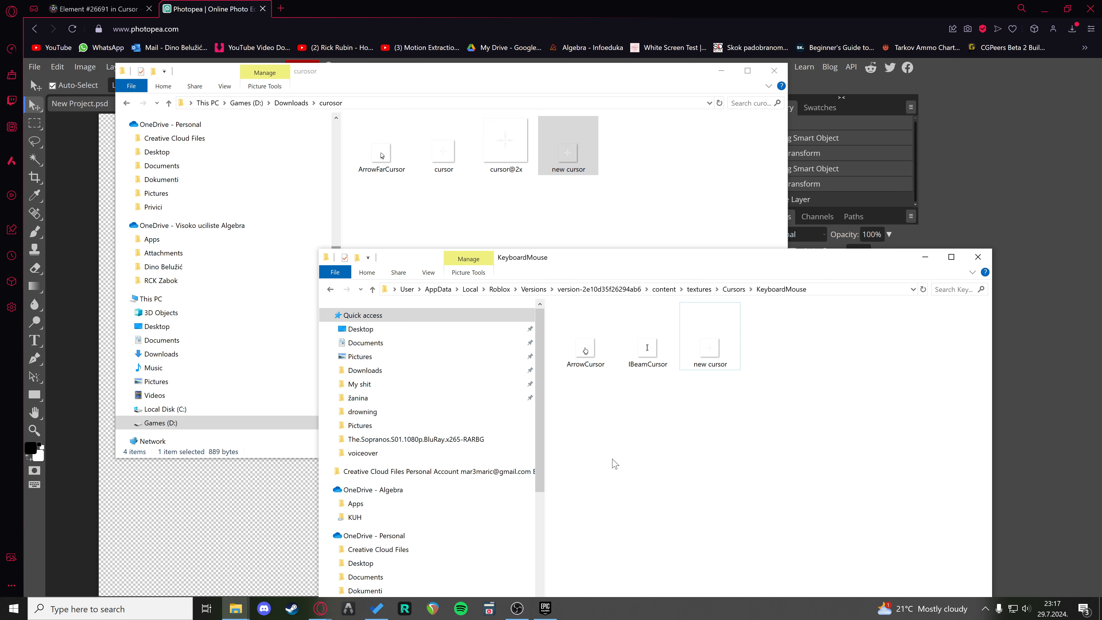
mouse_move(708, 394)
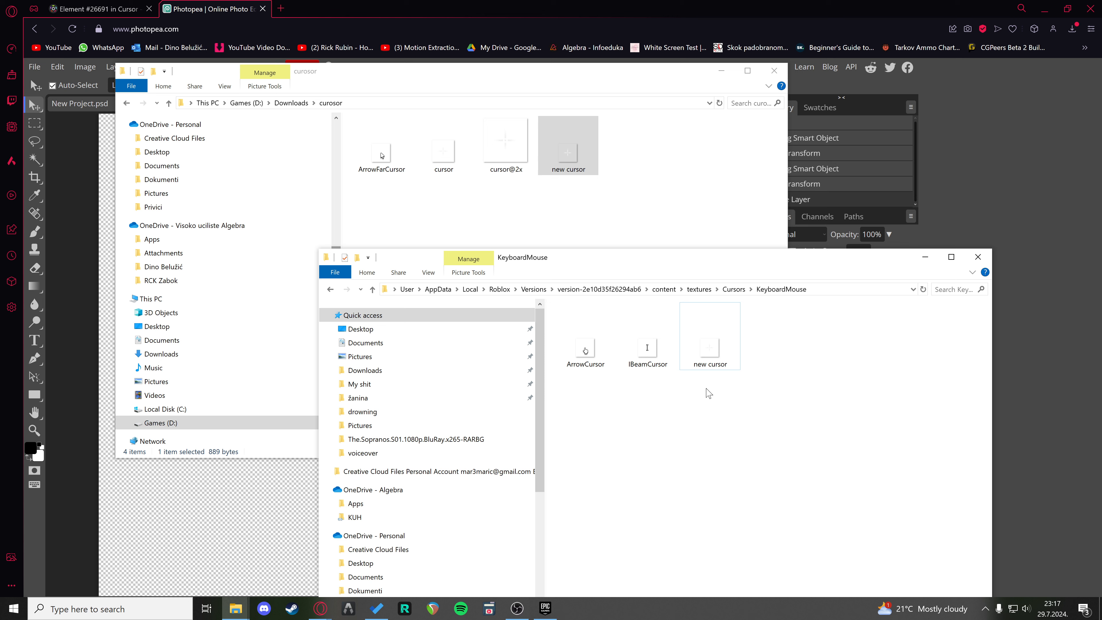
click(381, 145)
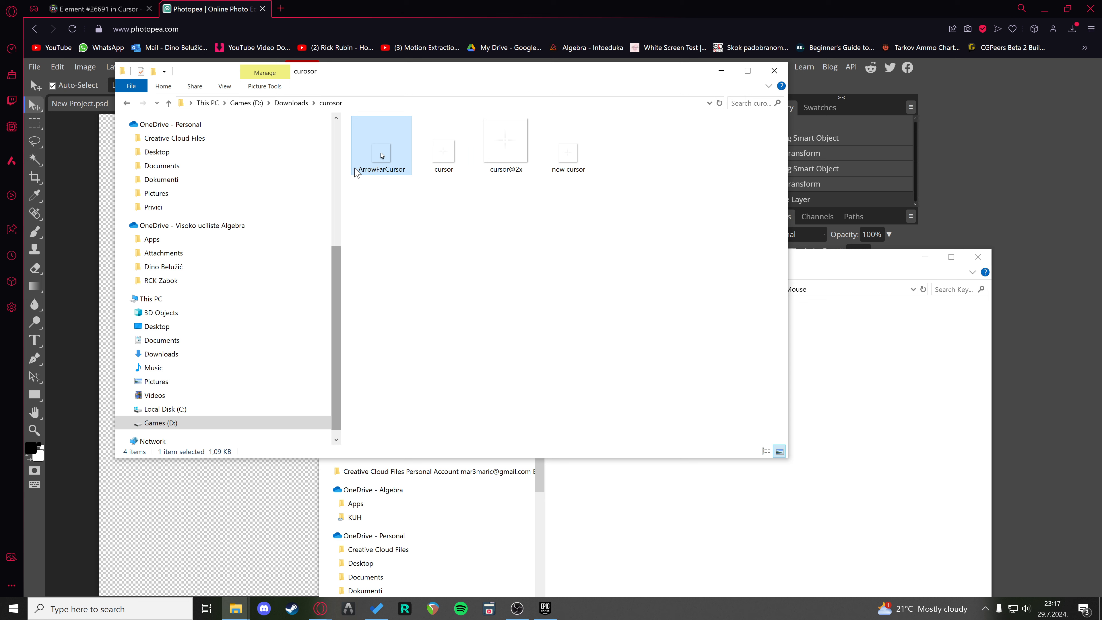
mouse_move(376, 154)
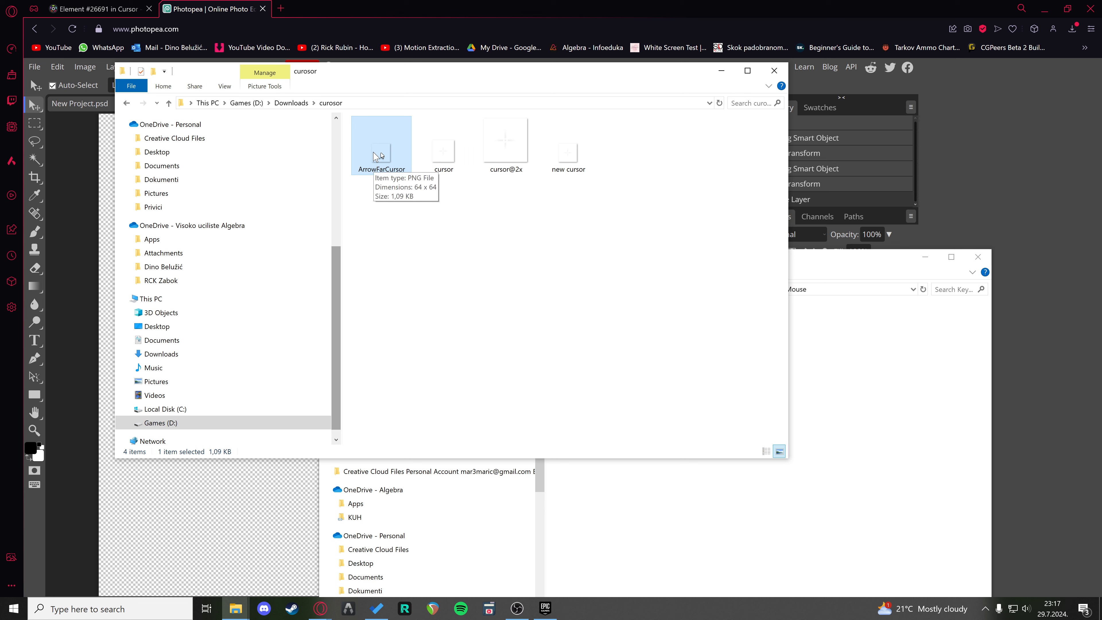
right_click(380, 145)
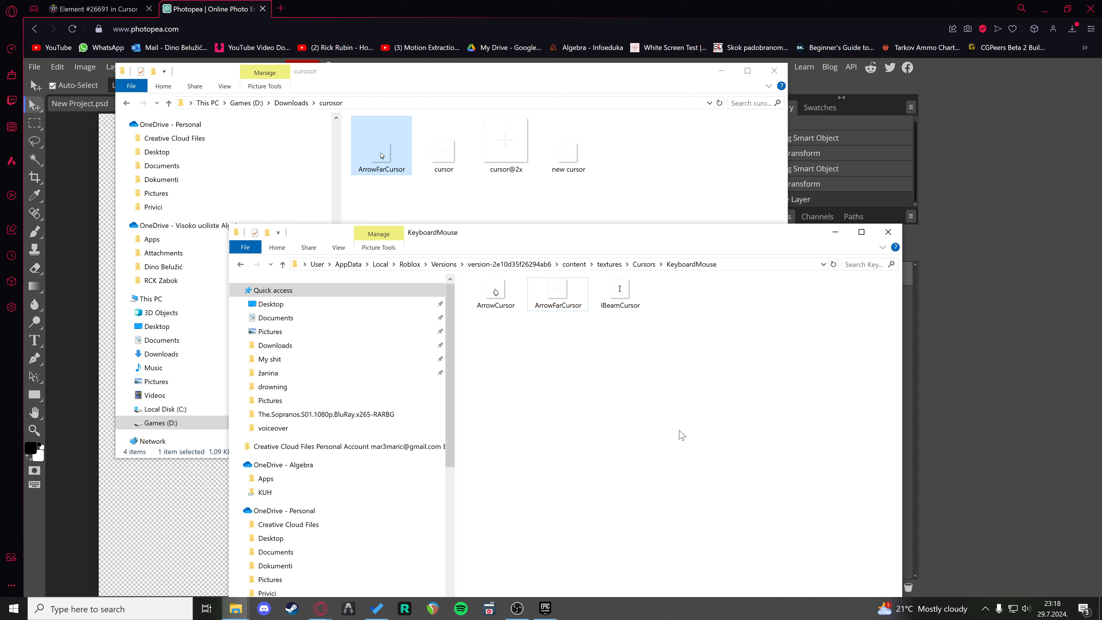
mouse_move(514, 362)
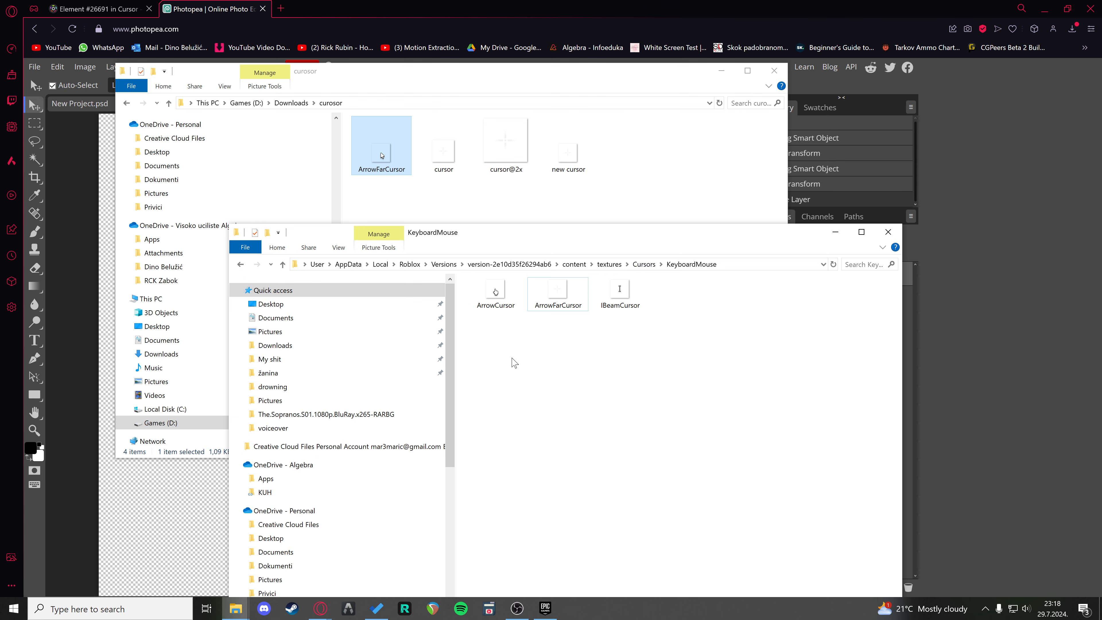
mouse_move(507, 375)
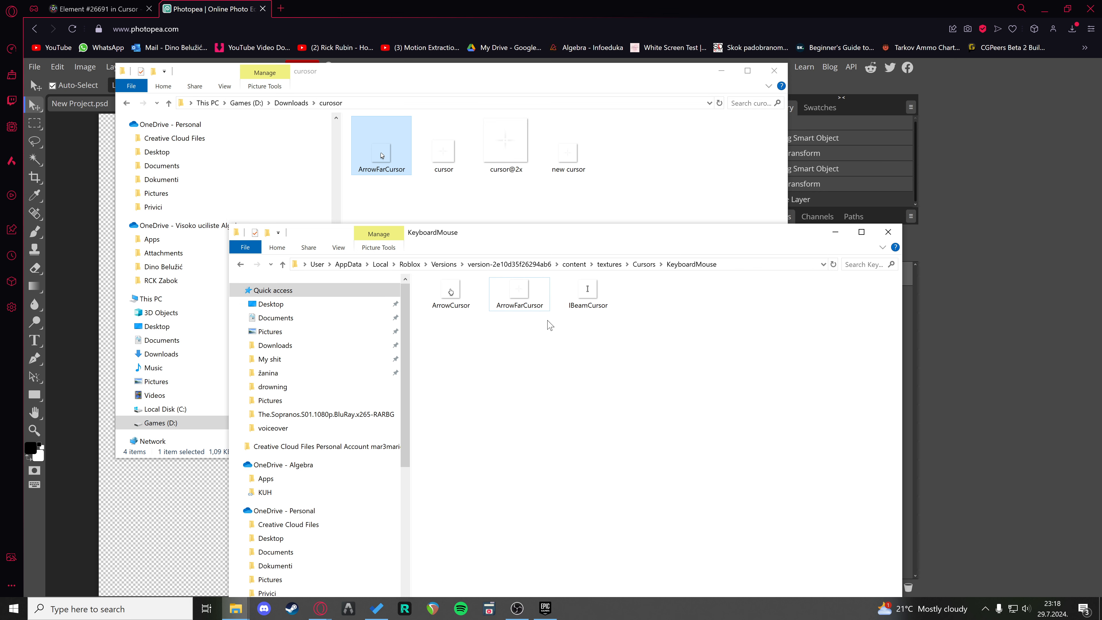
mouse_move(578, 385)
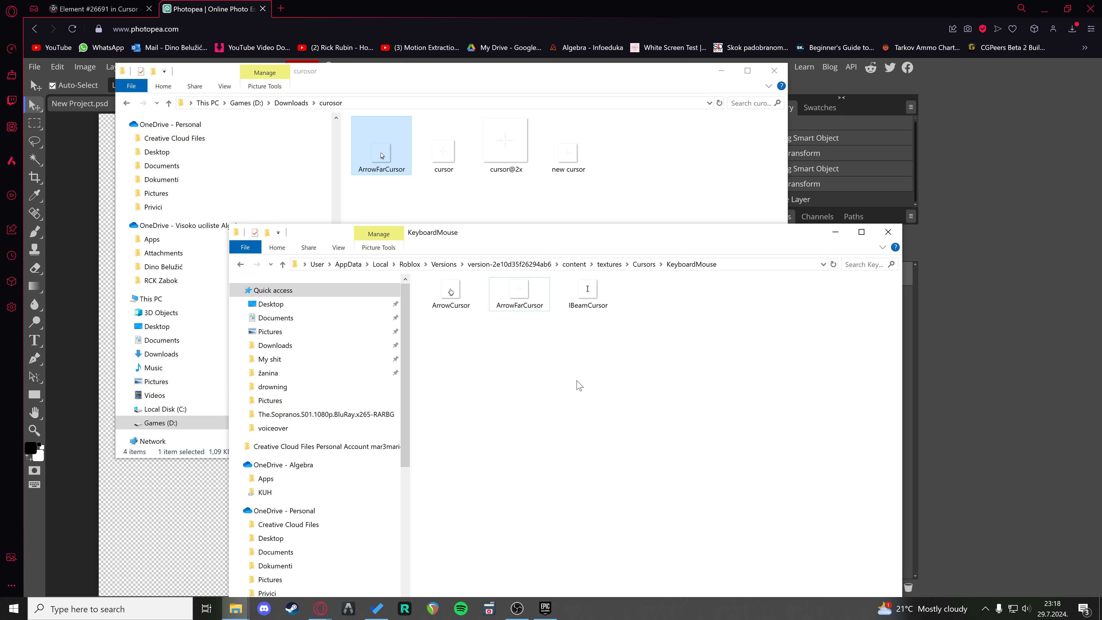